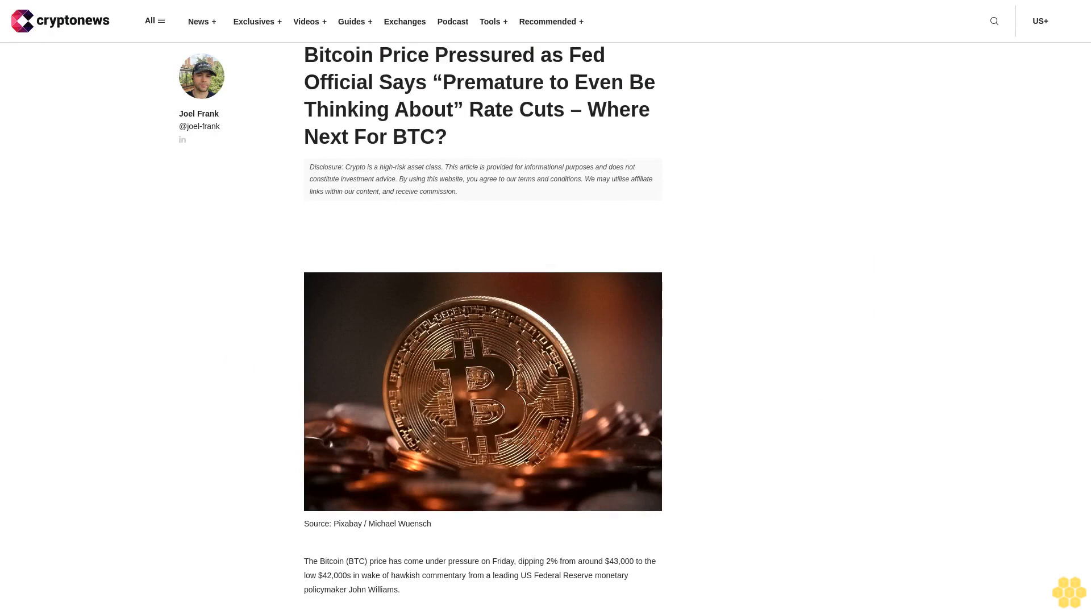
scroll("down", 3)
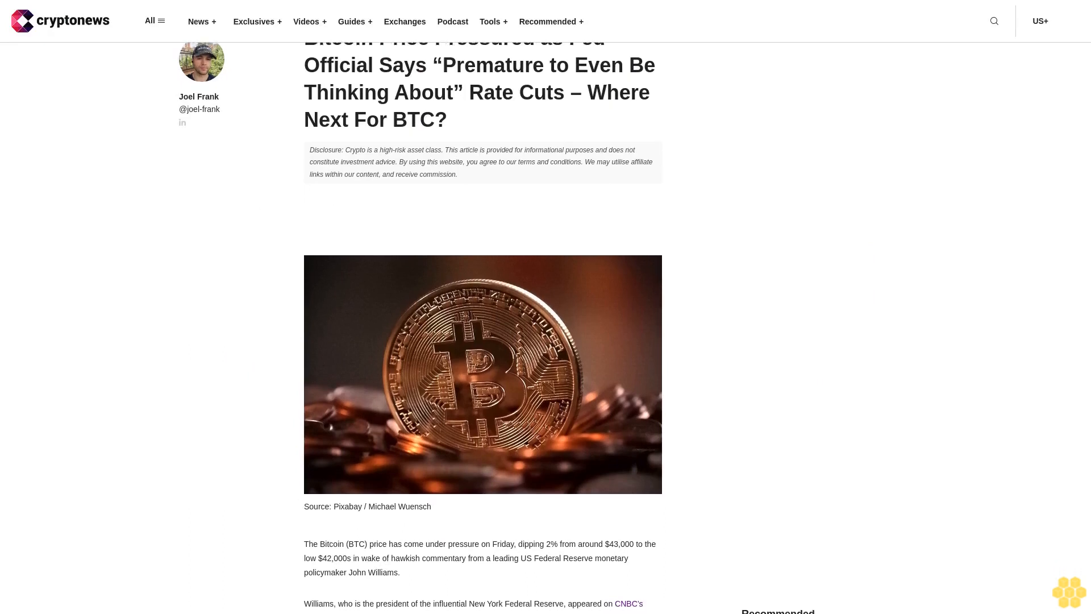
scroll("down", 3)
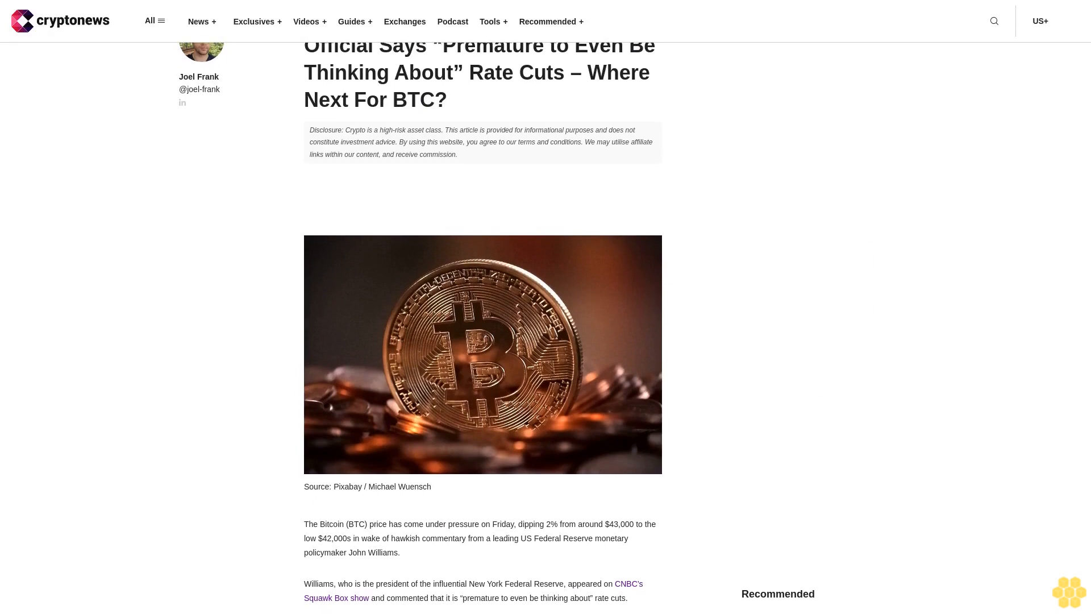
scroll("down", 3)
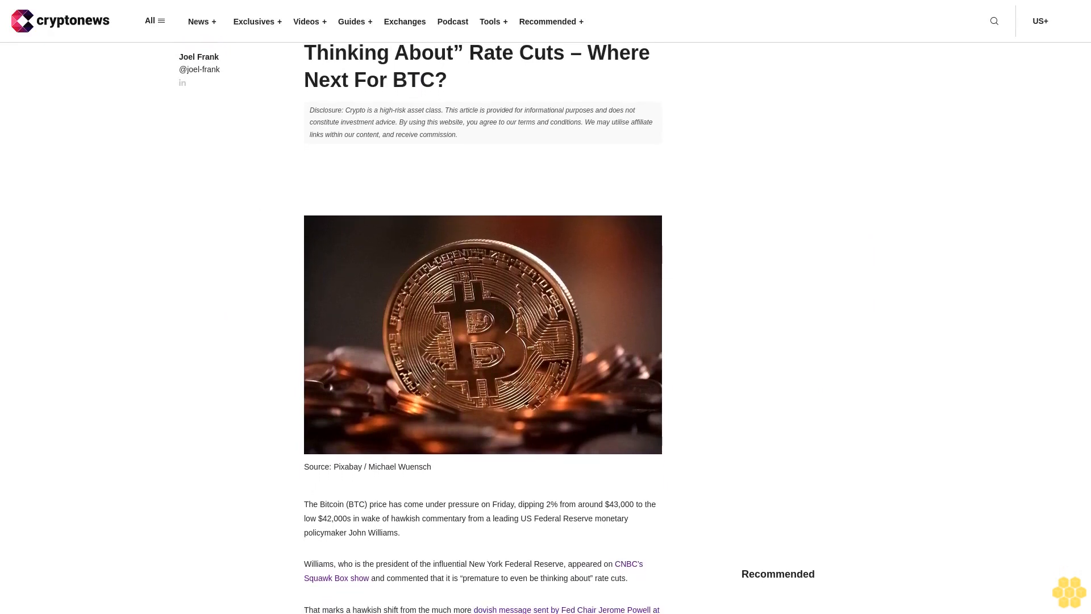
scroll("down", 3)
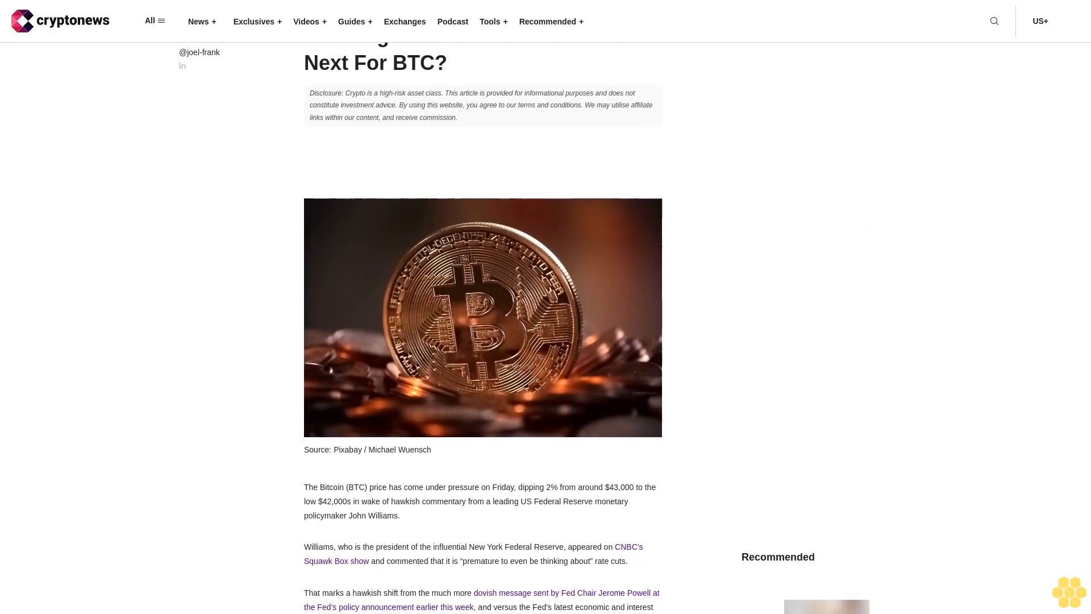
scroll("down", 3)
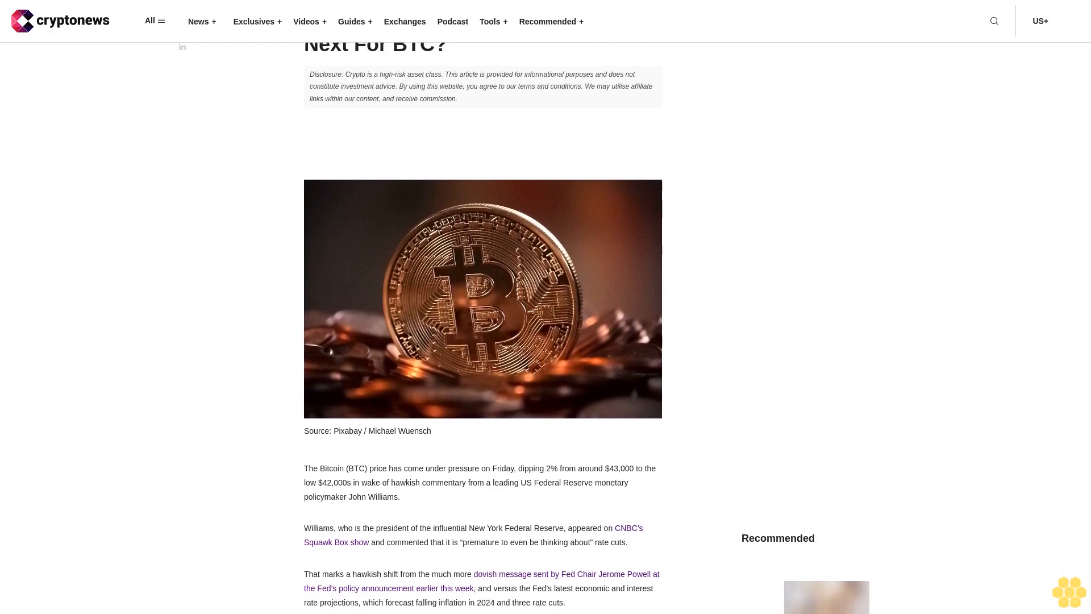
scroll("down", 3)
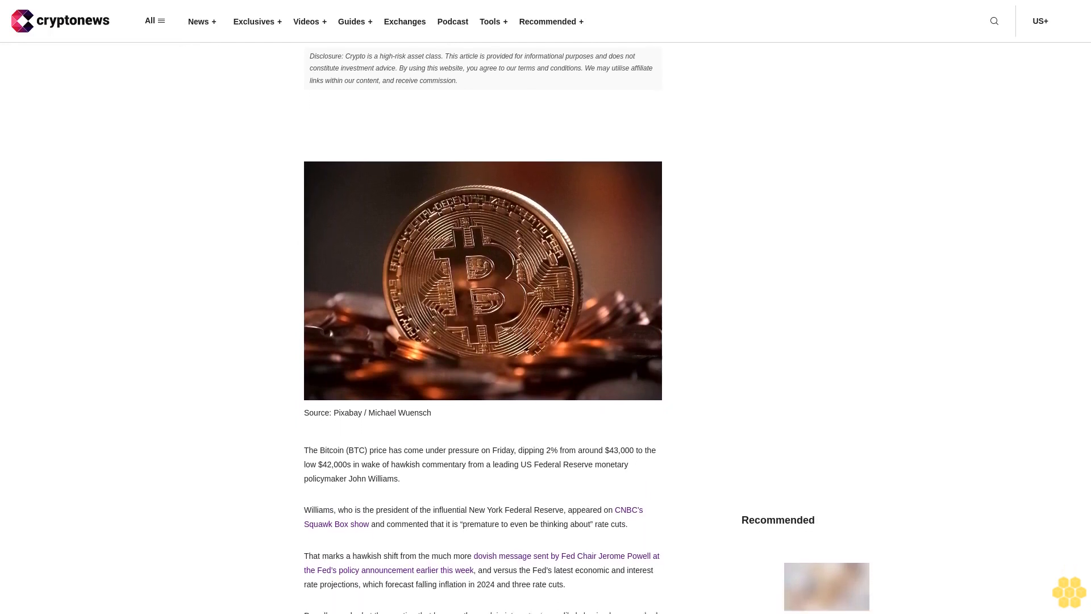
scroll("down", 3)
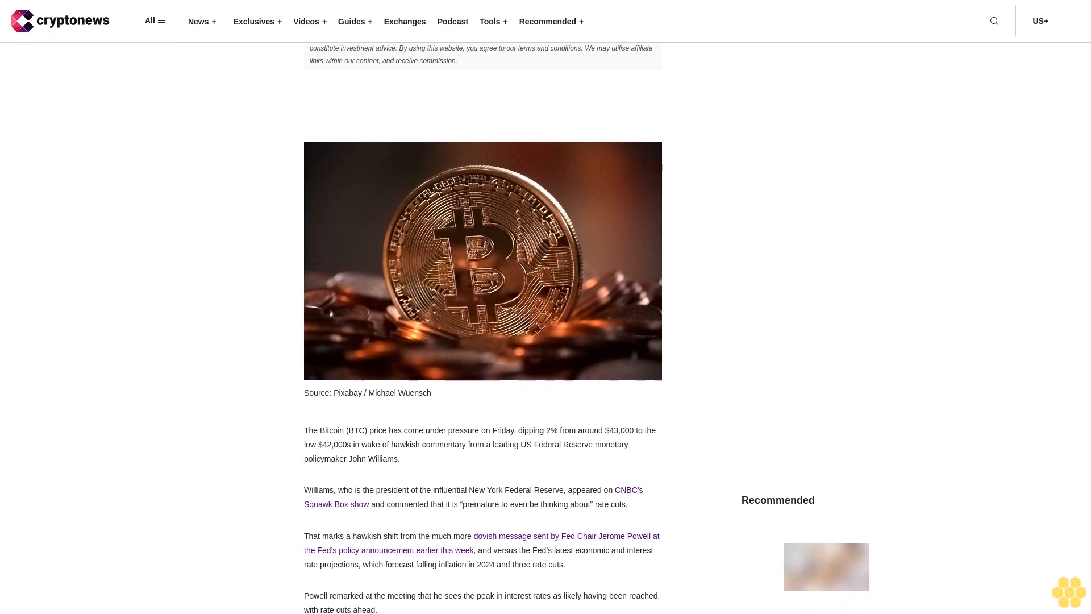
scroll("down", 3)
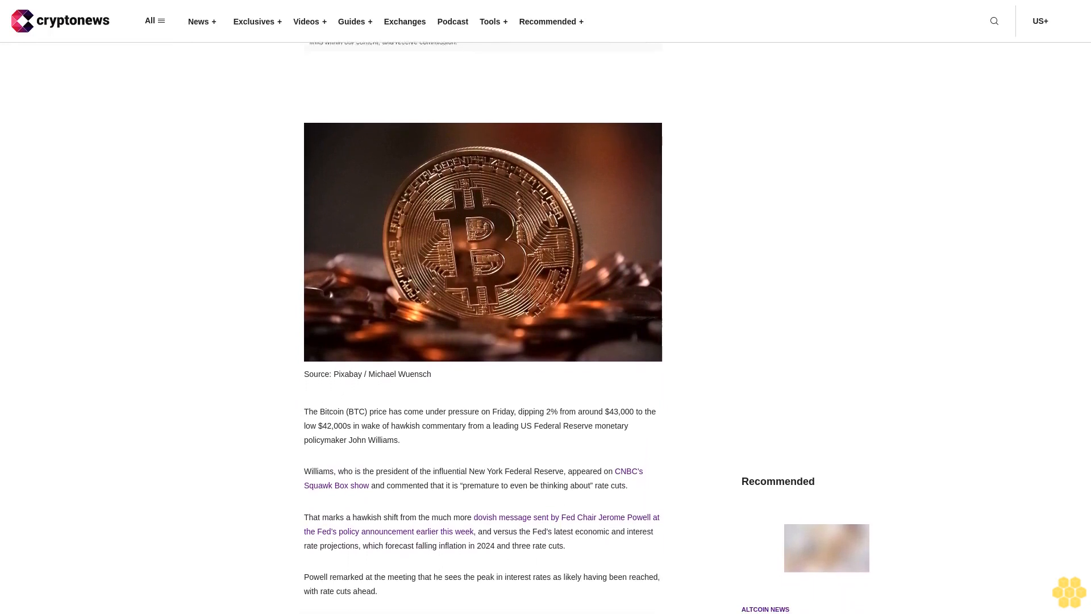
scroll("down", 3)
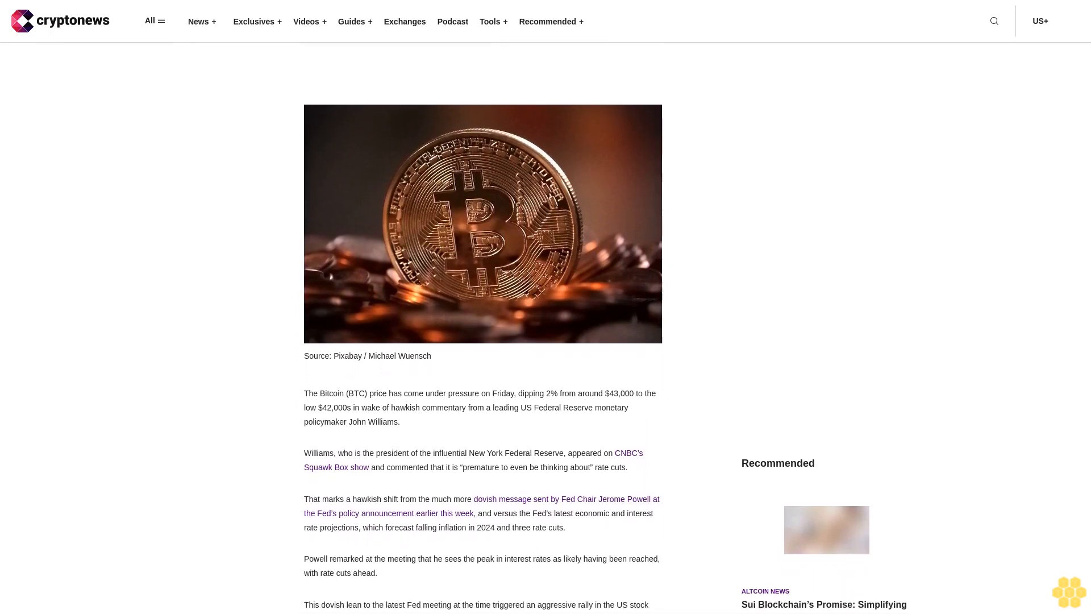
scroll("down", 3)
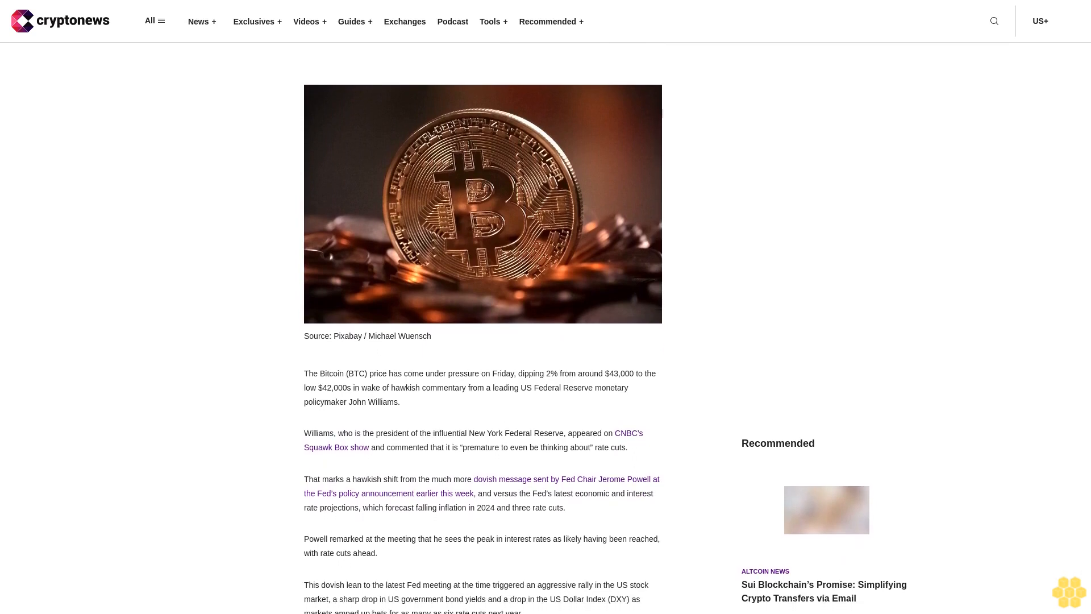
scroll("down", 3)
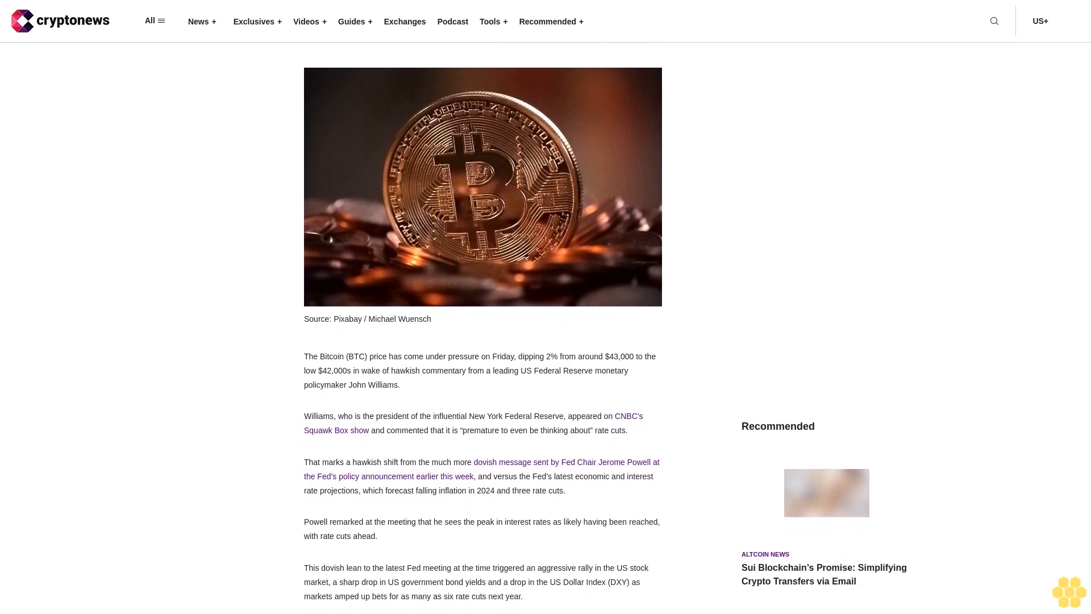
scroll("down", 3)
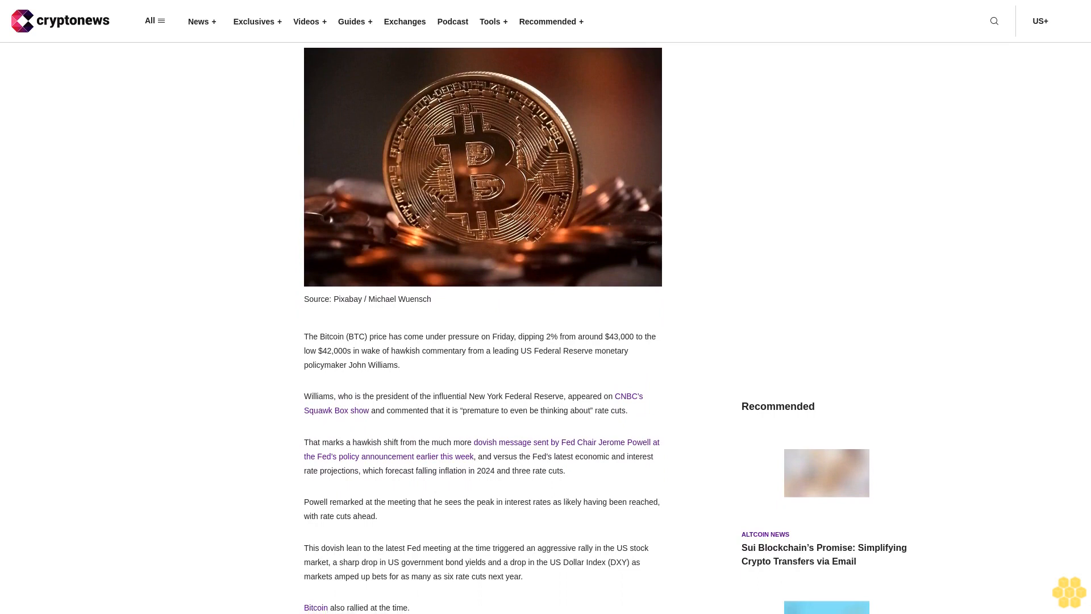
scroll("down", 3)
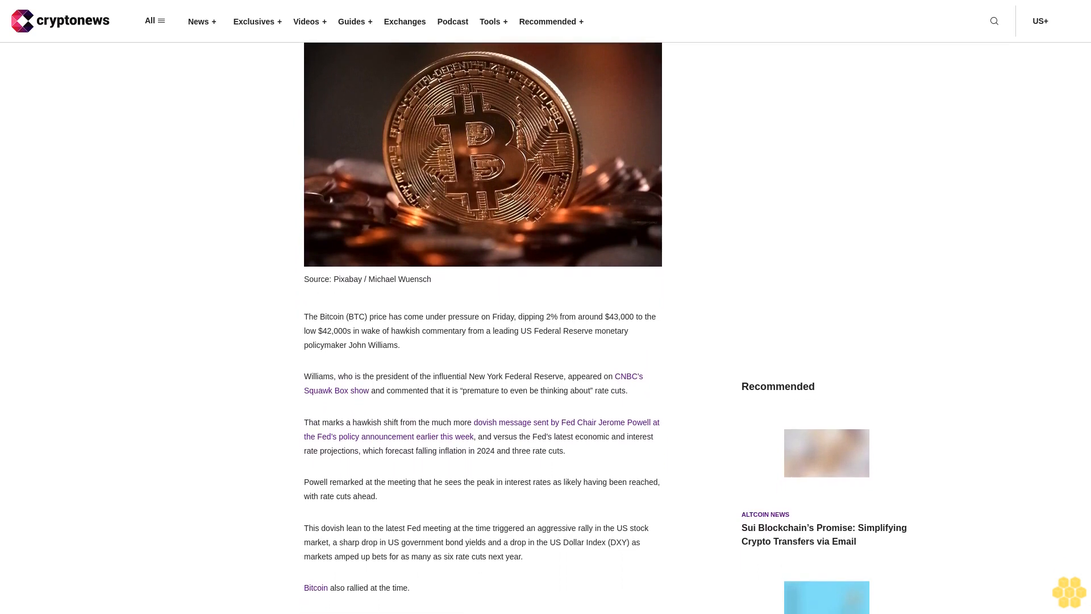
scroll("down", 3)
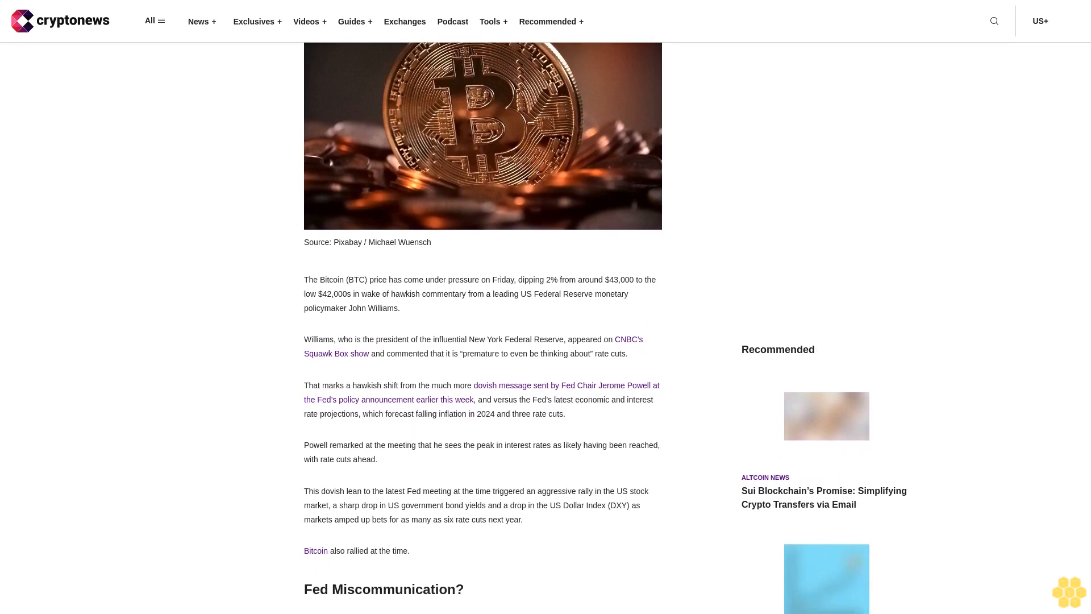
scroll("down", 3)
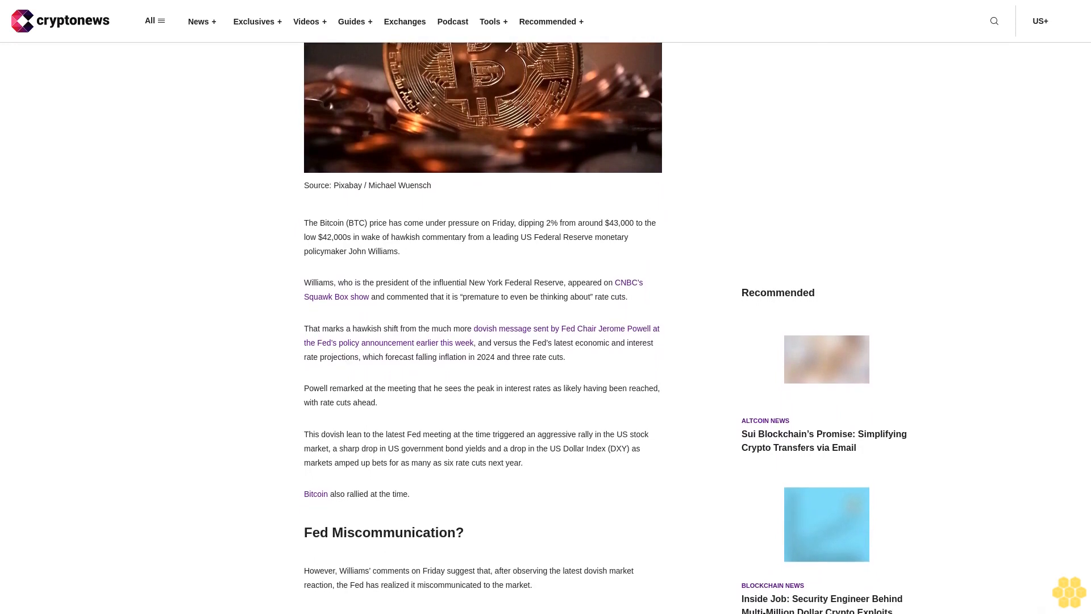
scroll("down", 3)
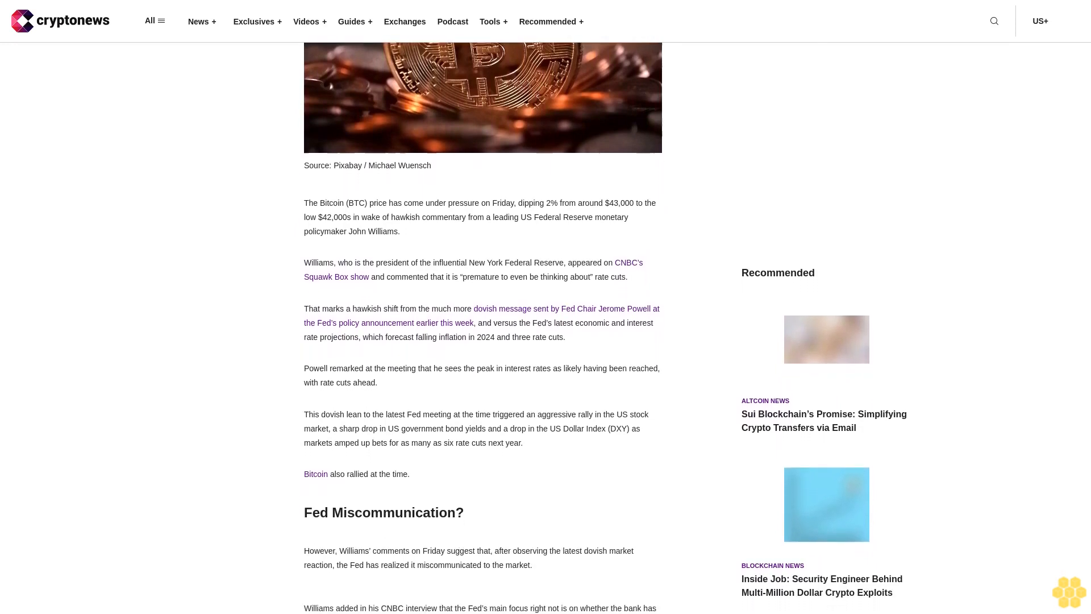
scroll("down", 3)
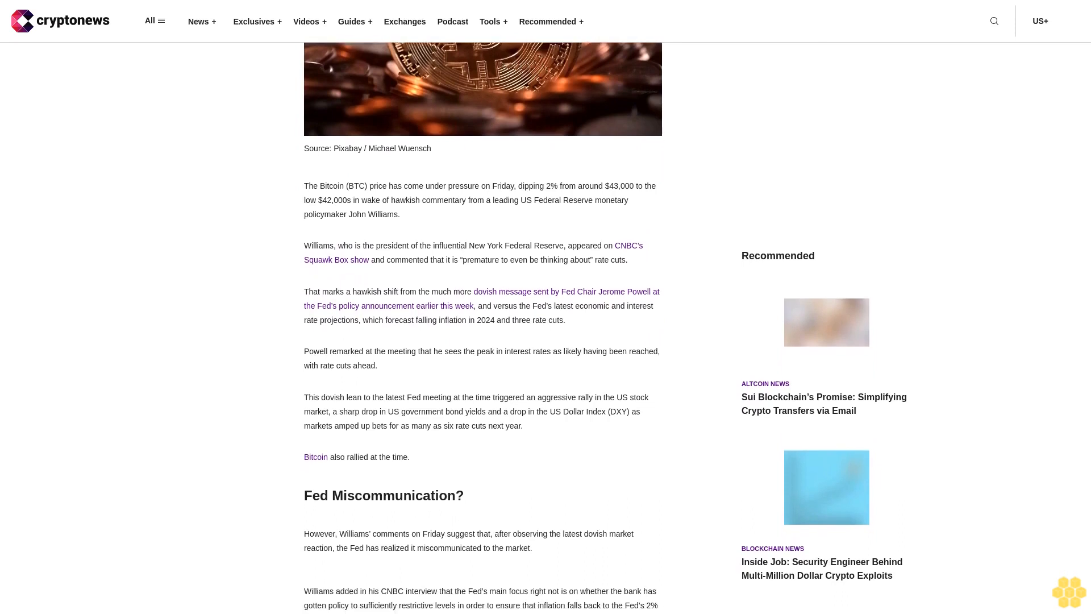
scroll("down", 3)
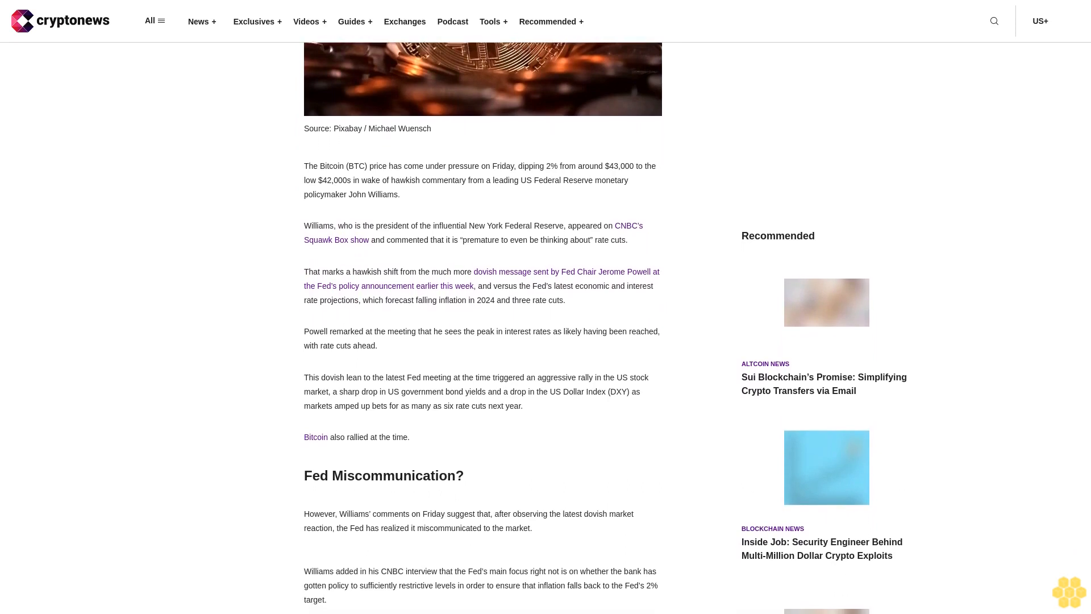
scroll("down", 3)
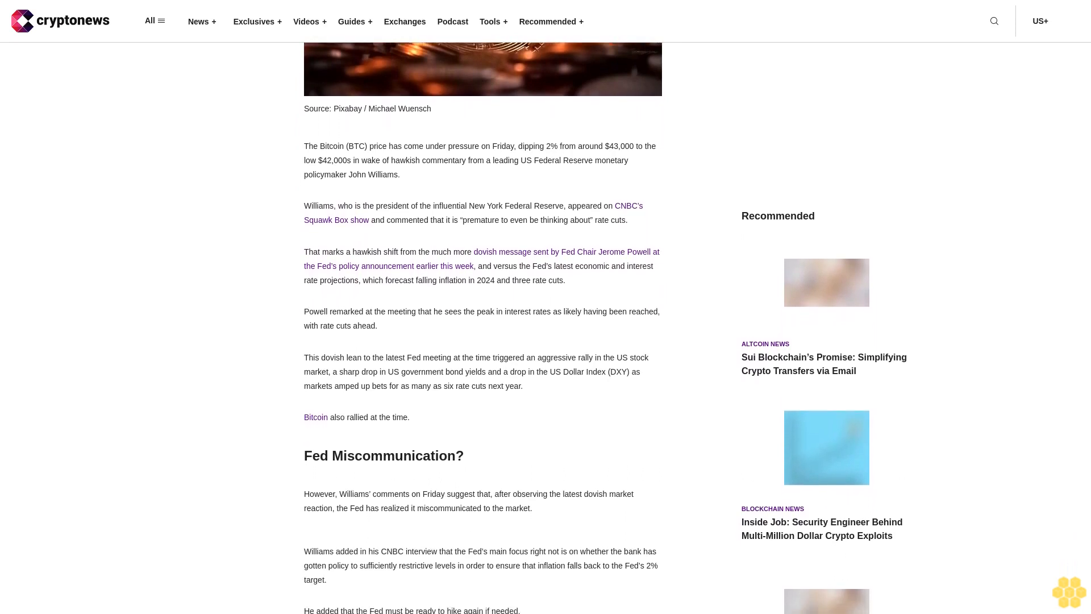
scroll("down", 3)
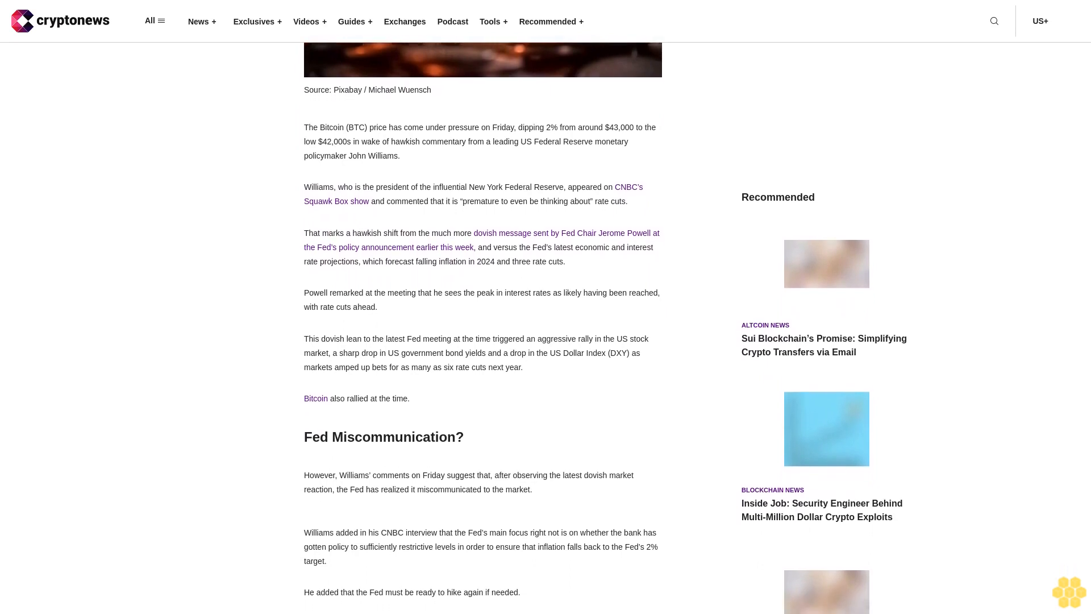
scroll("down", 3)
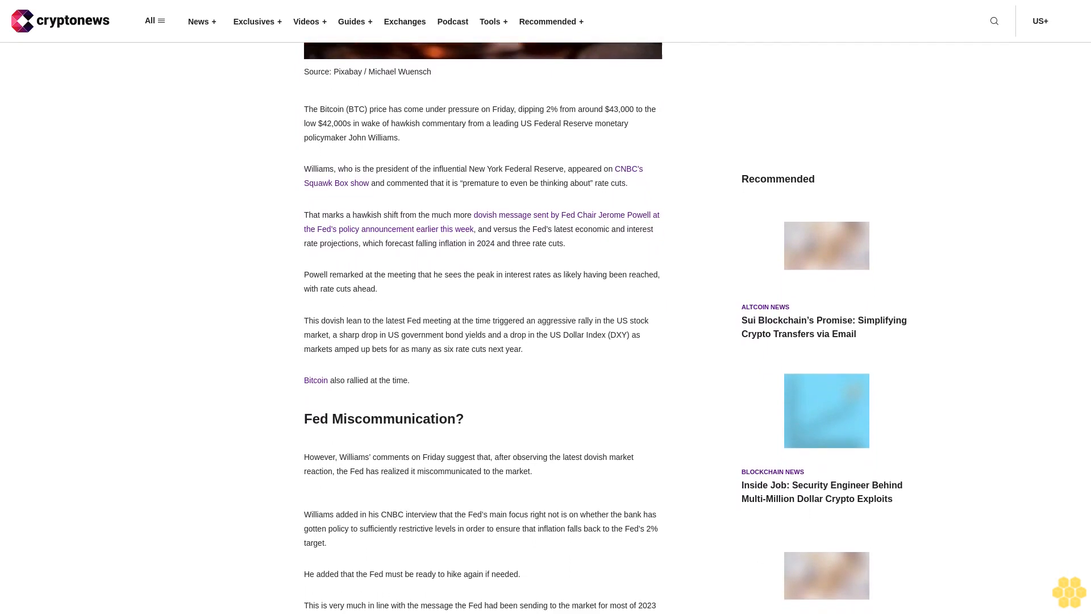
scroll("down", 3)
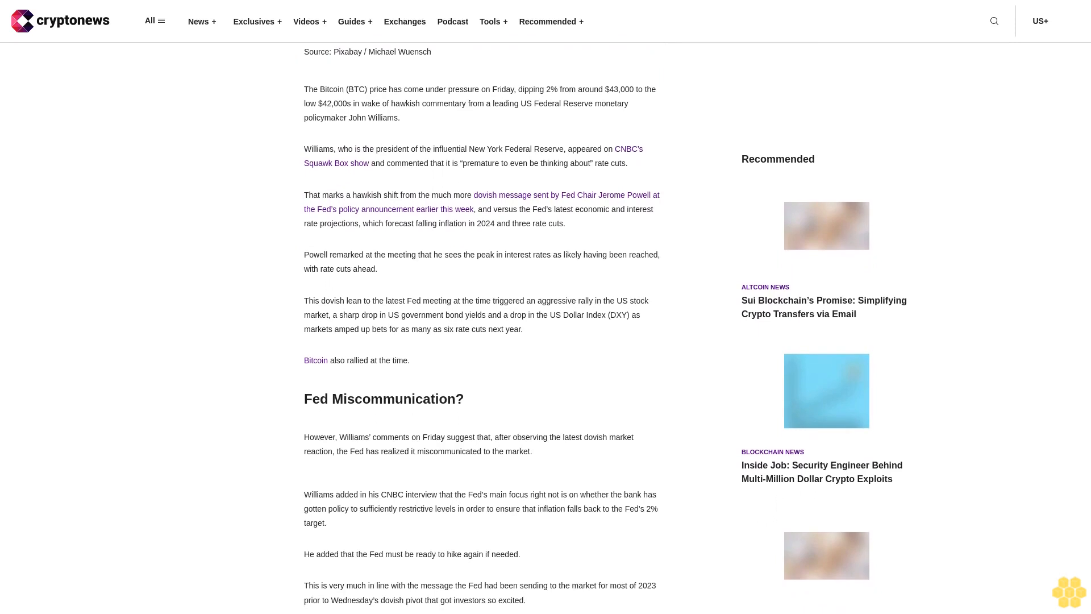
scroll("down", 3)
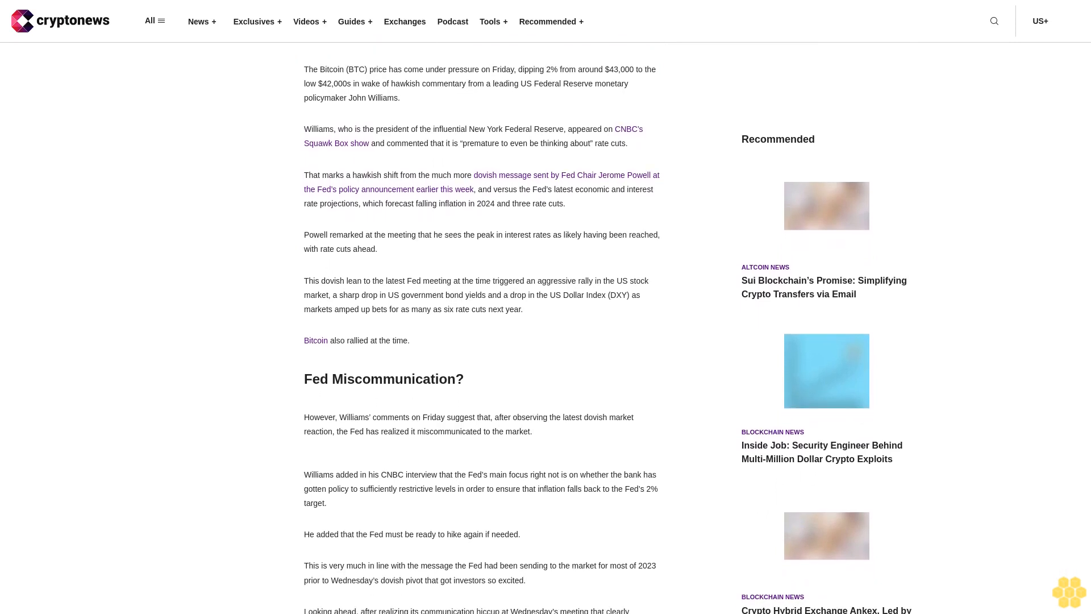
scroll("down", 3)
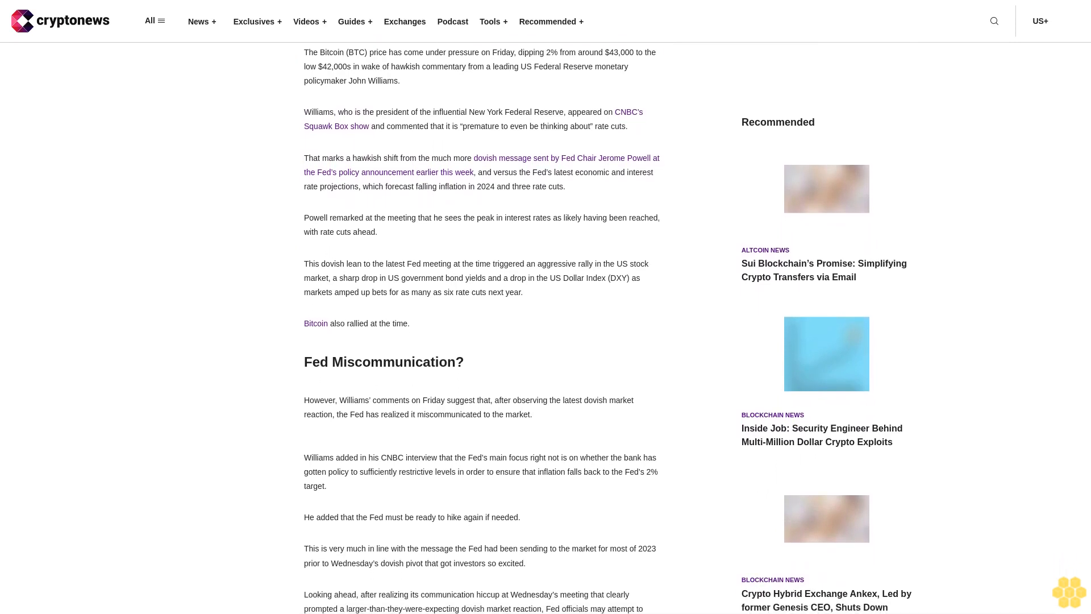
scroll("down", 3)
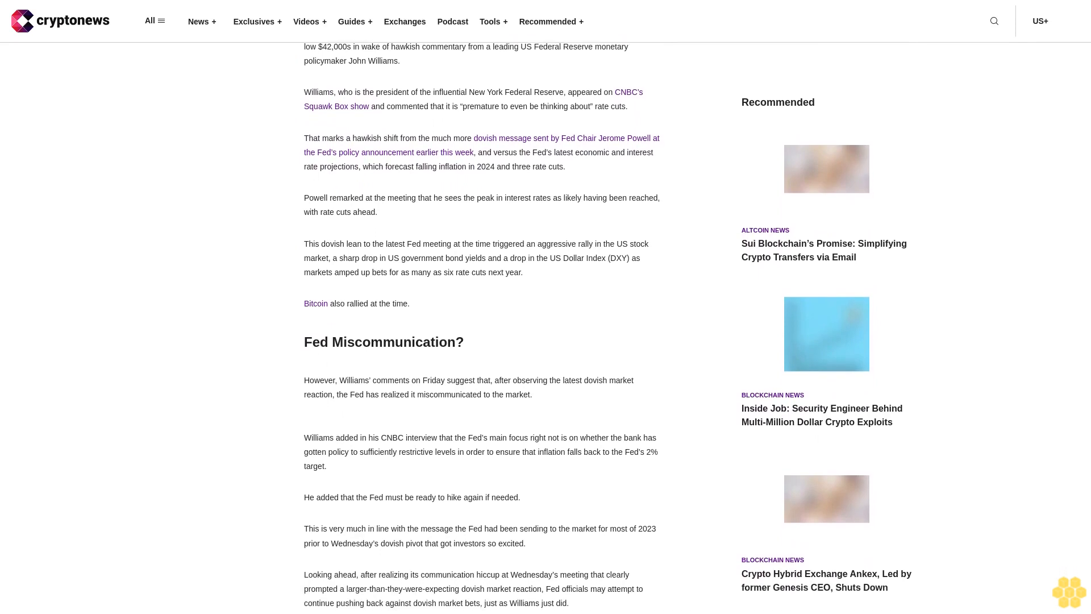
scroll("down", 3)
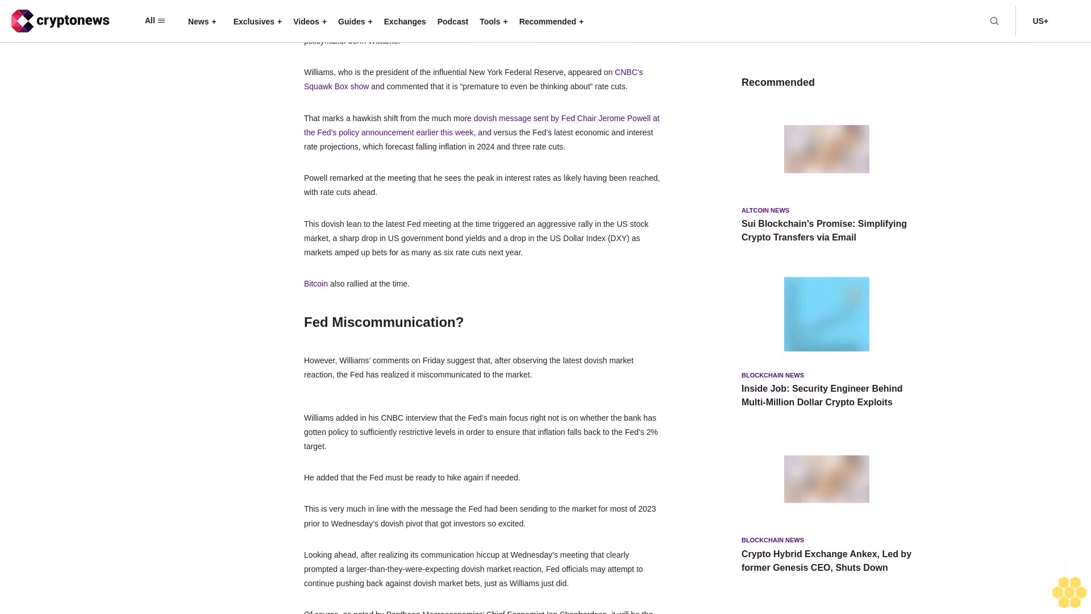
scroll("down", 3)
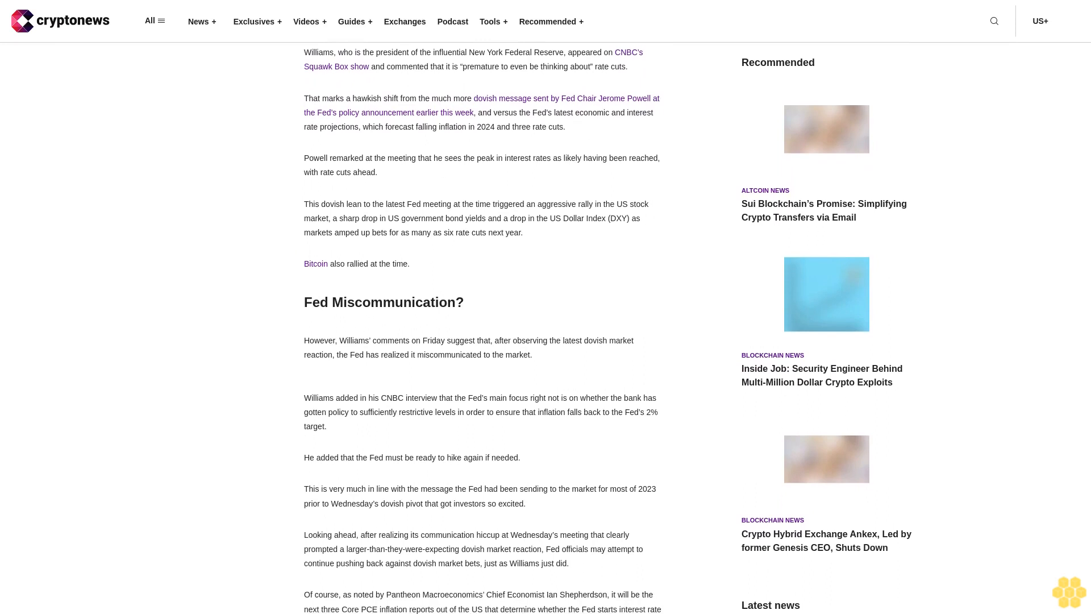
scroll("down", 3)
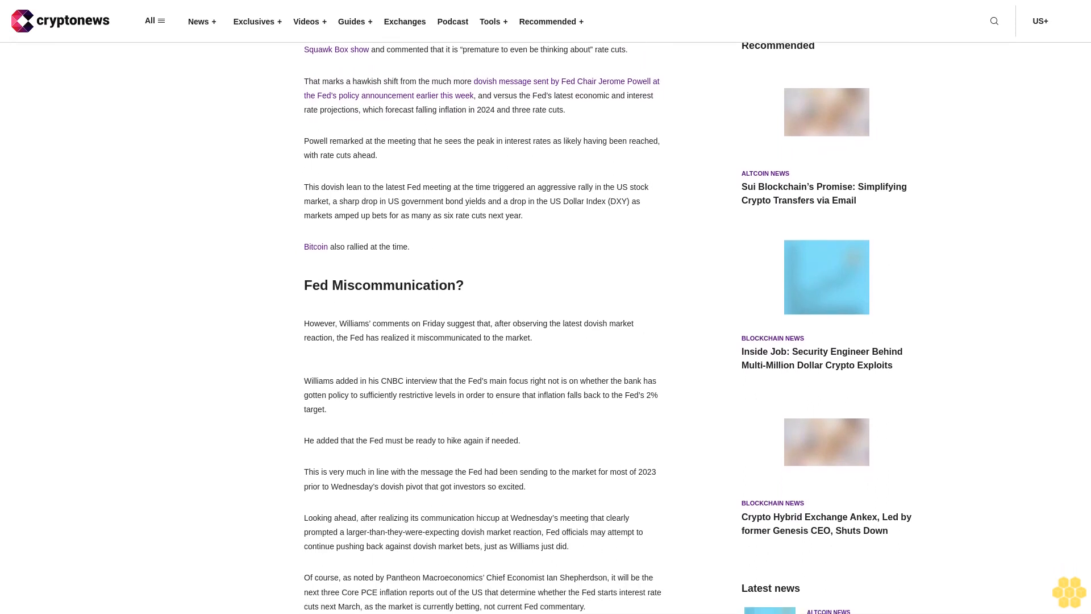
scroll("down", 3)
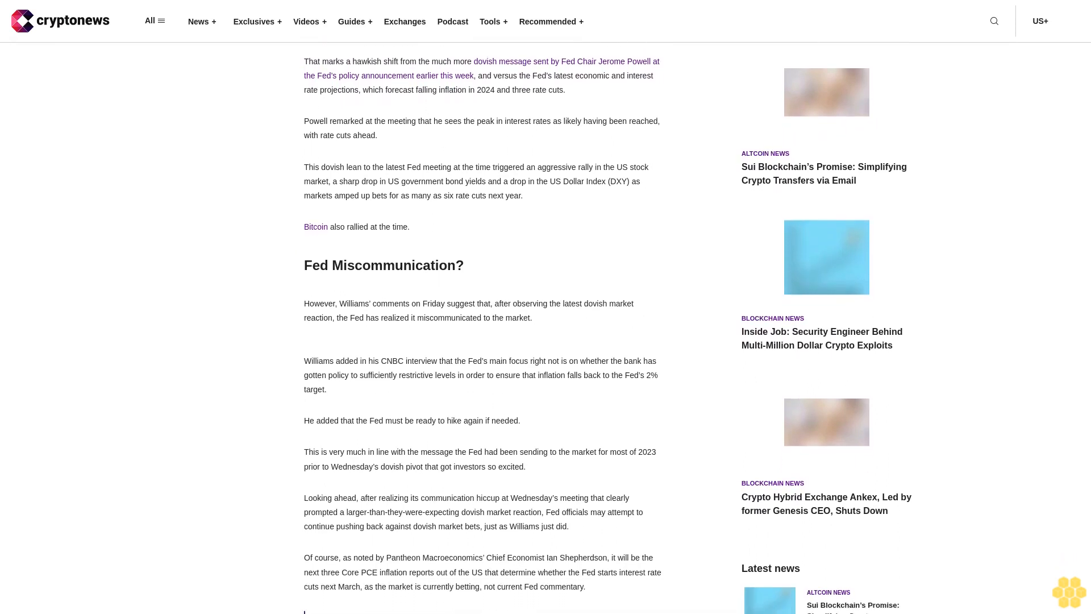
scroll("down", 3)
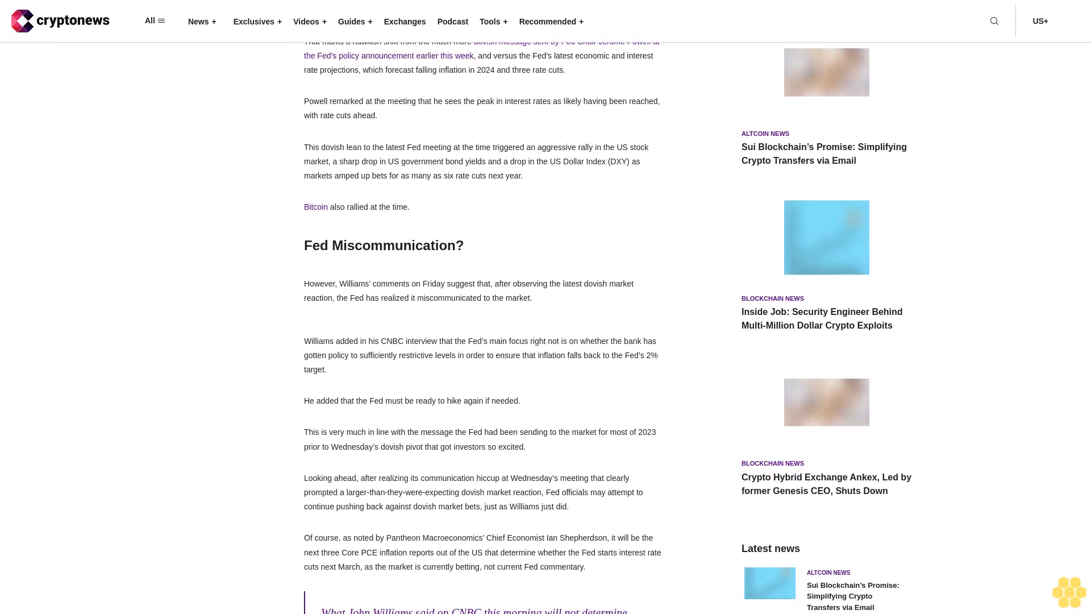
scroll("down", 3)
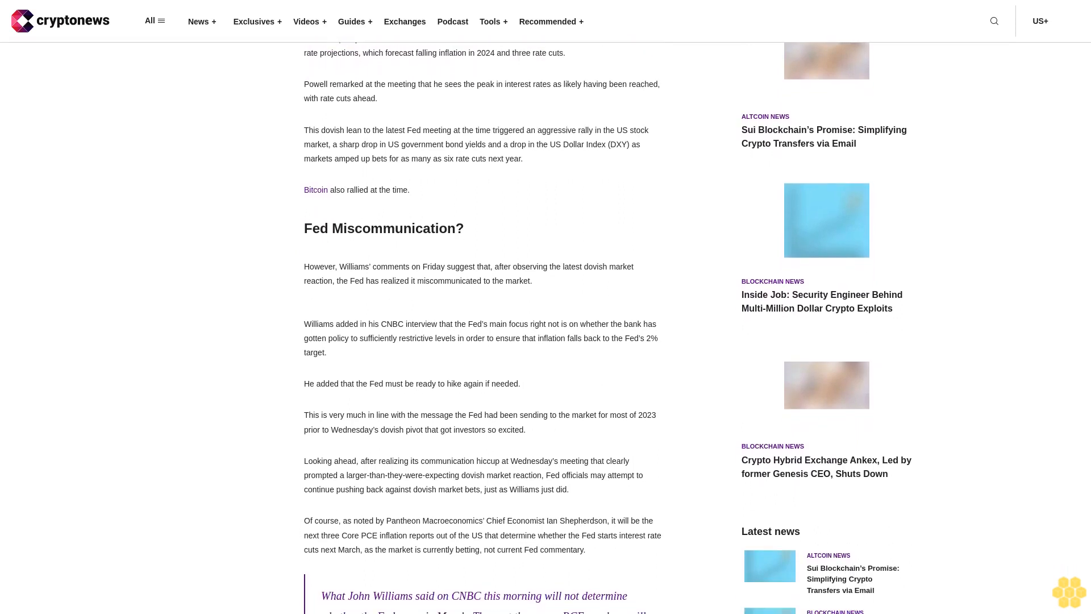
scroll("down", 3)
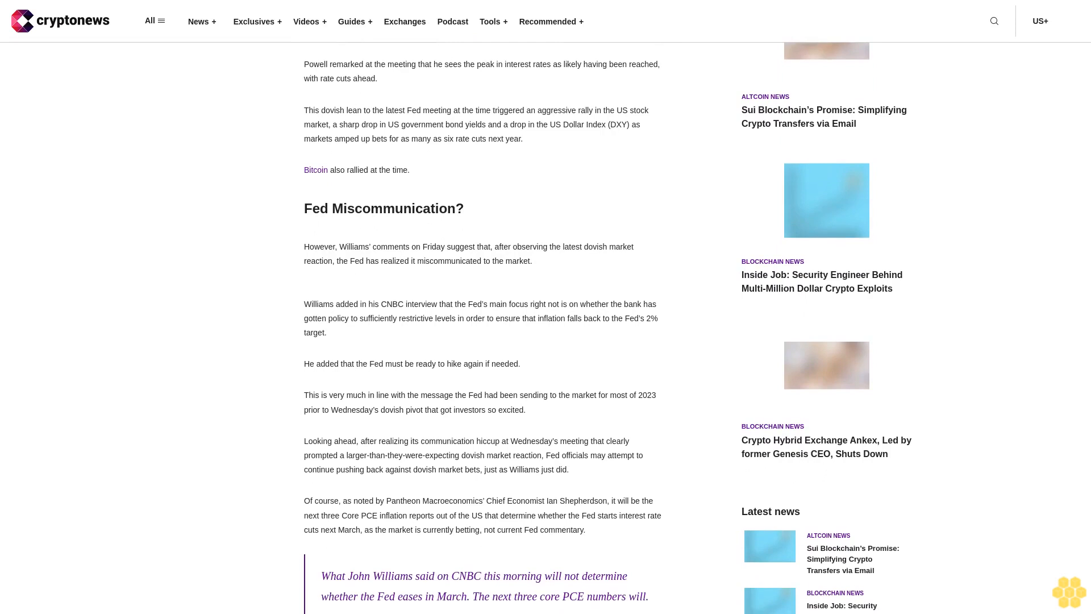
scroll("down", 3)
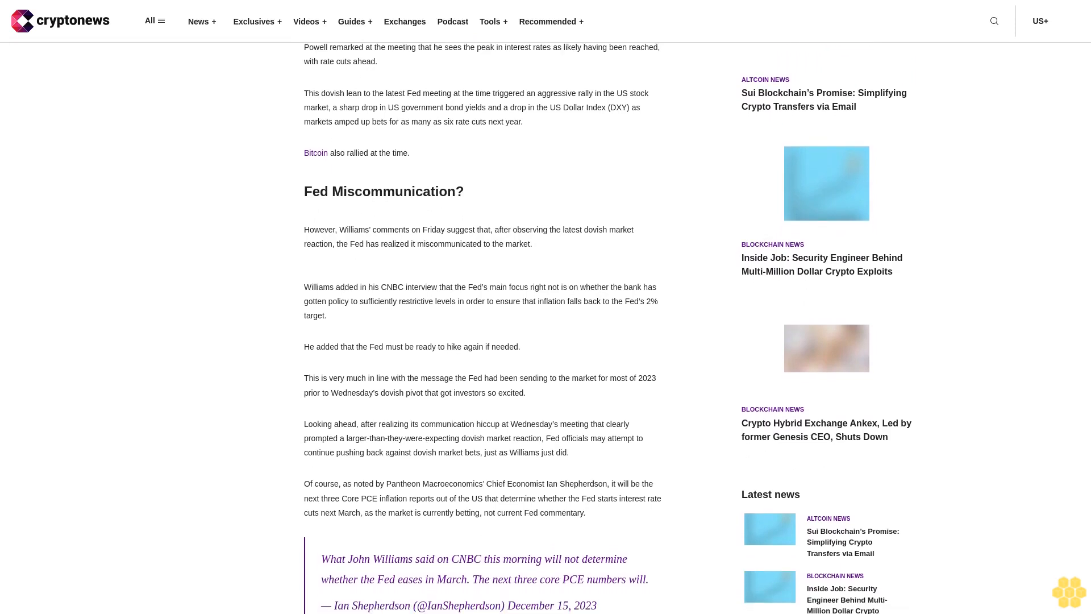
scroll("down", 3)
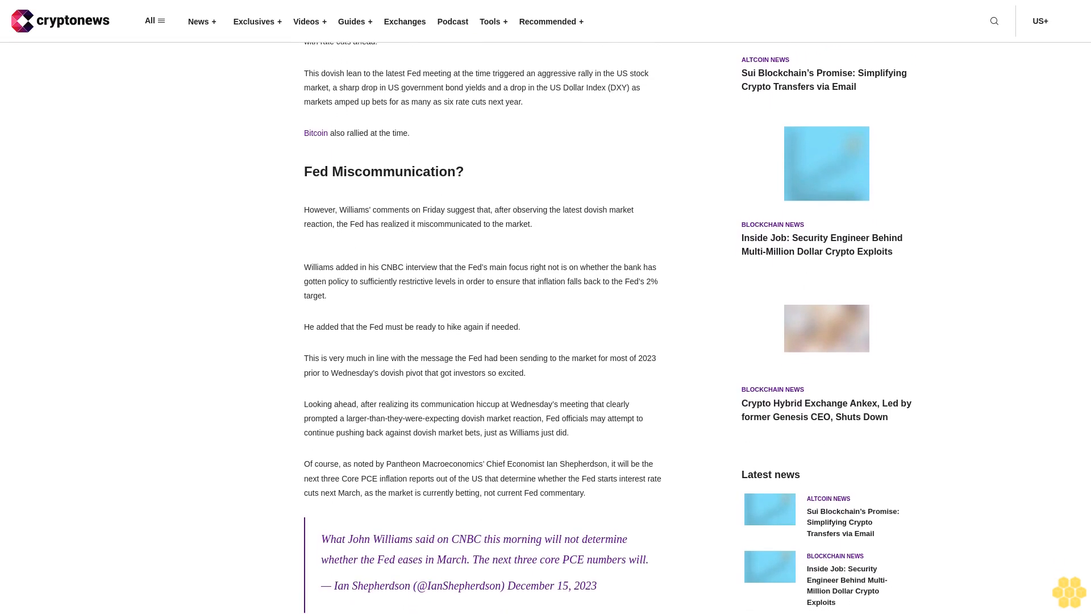
scroll("down", 3)
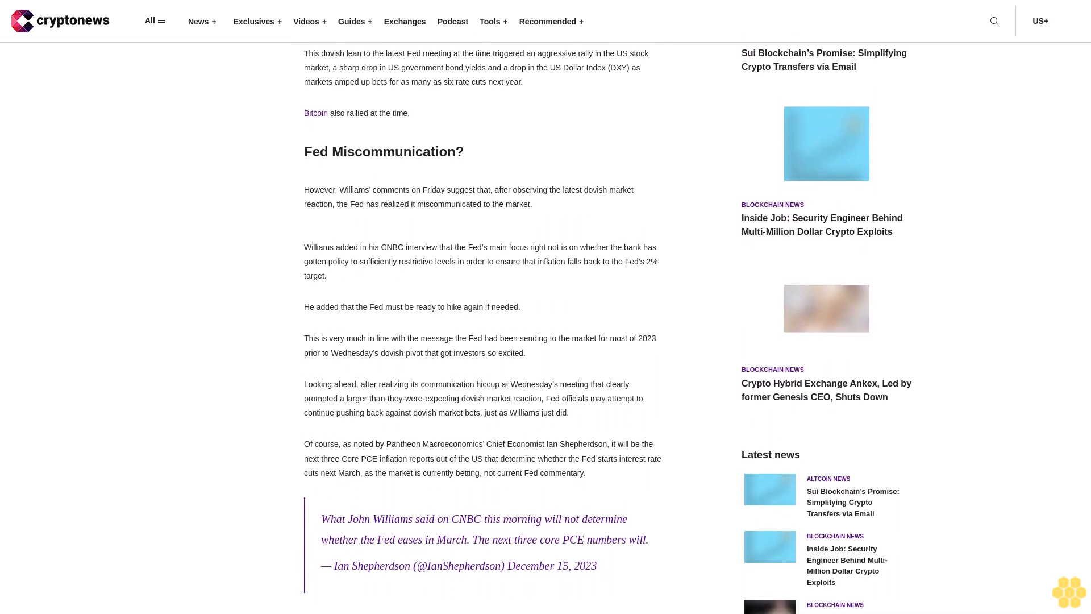
scroll("down", 3)
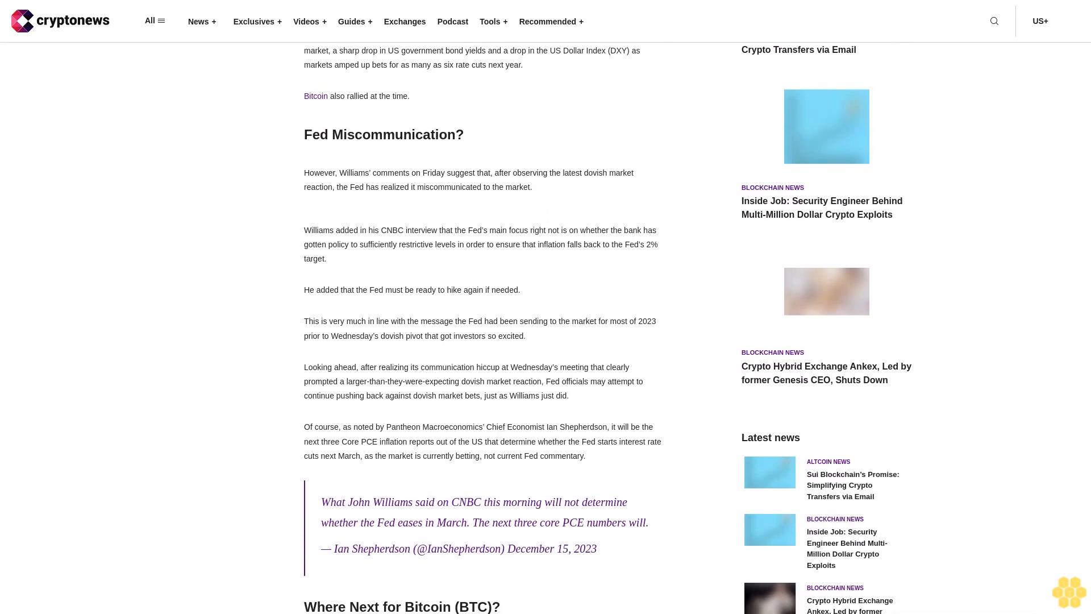
scroll("down", 3)
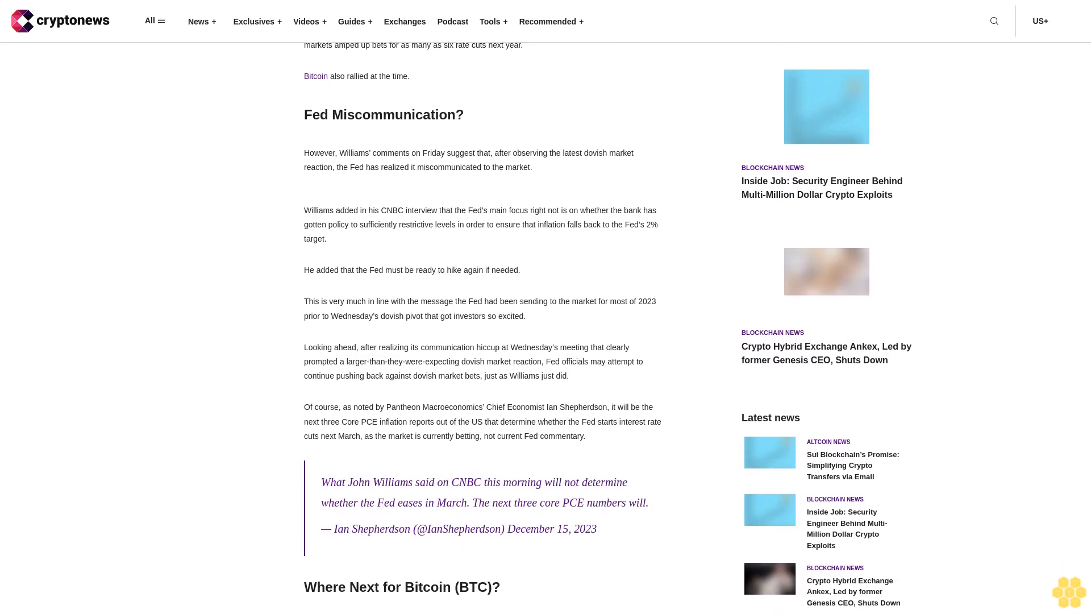
scroll("down", 3)
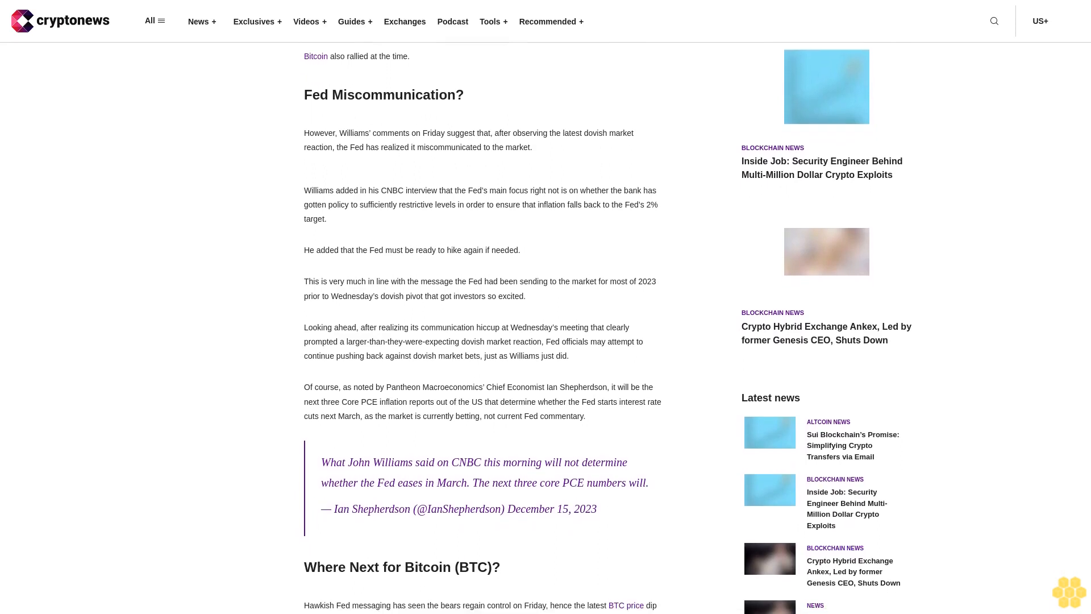
scroll("down", 3)
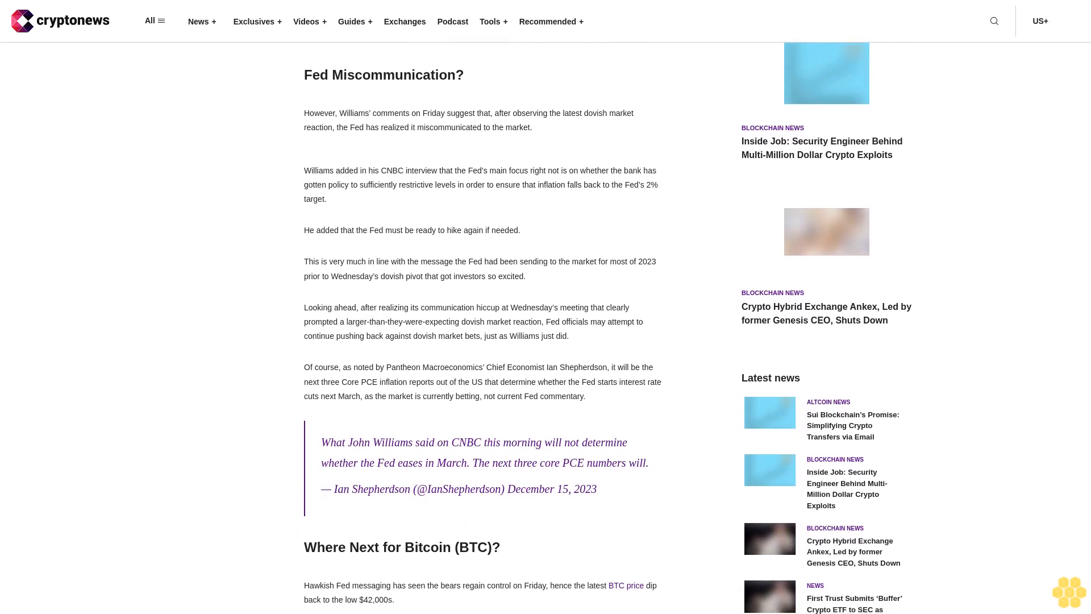
scroll("down", 3)
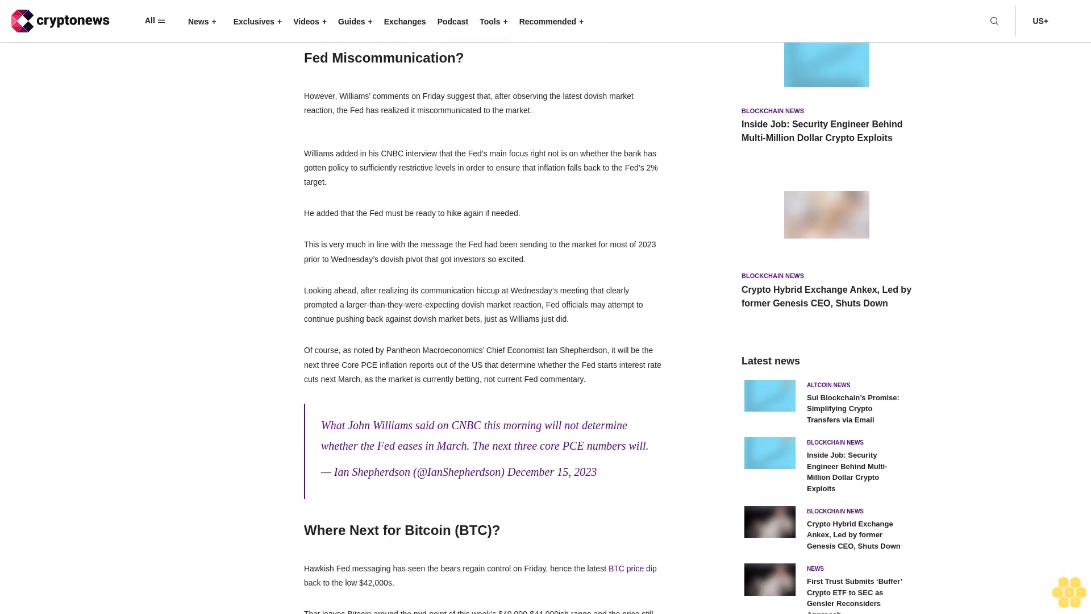
scroll("down", 3)
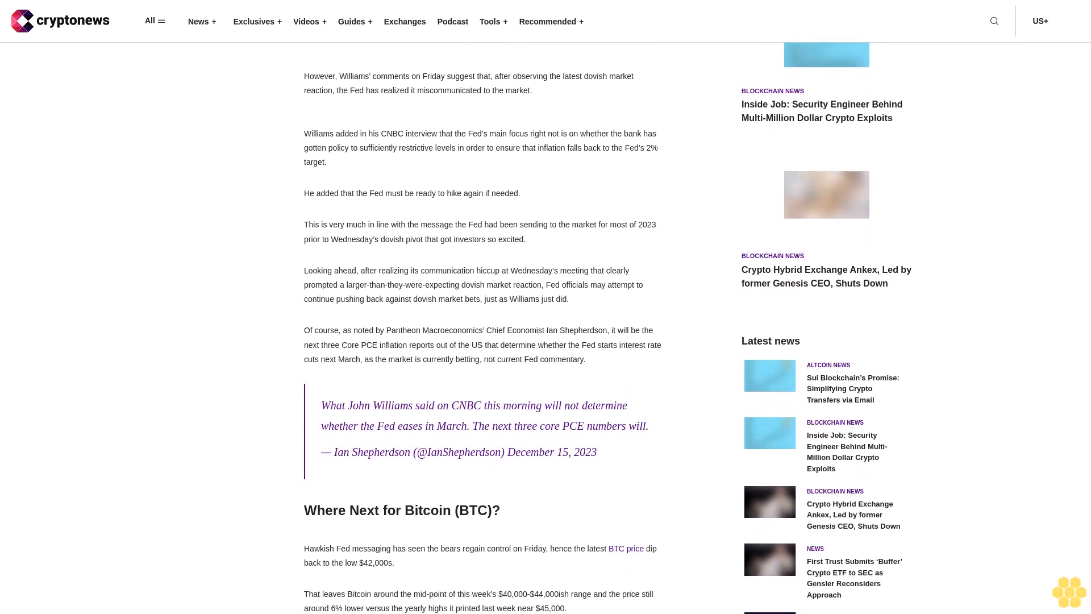
scroll("down", 3)
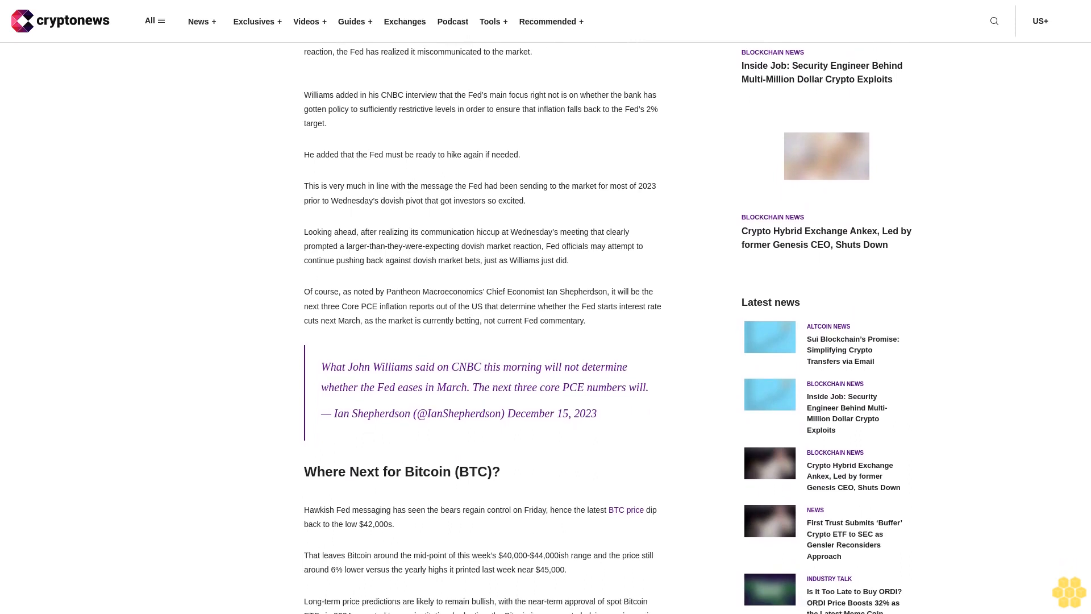
scroll("down", 3)
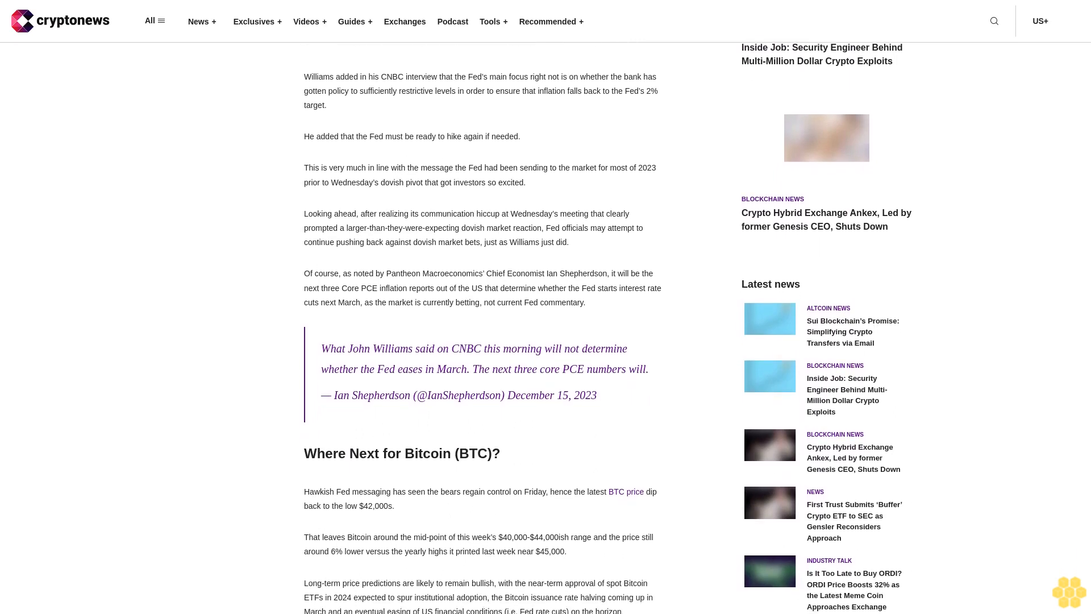
scroll("down", 3)
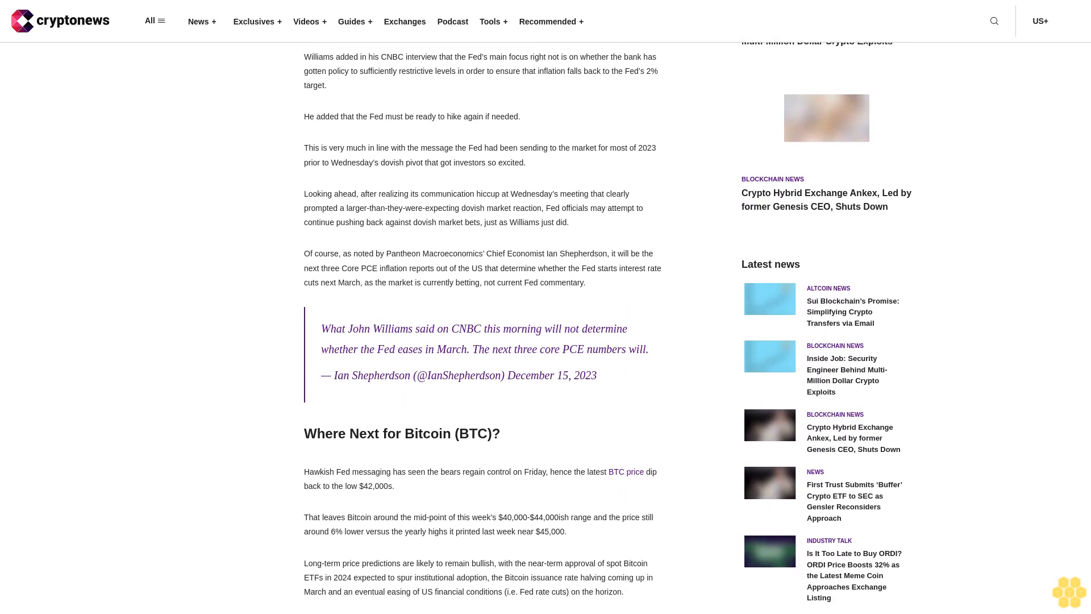
scroll("down", 3)
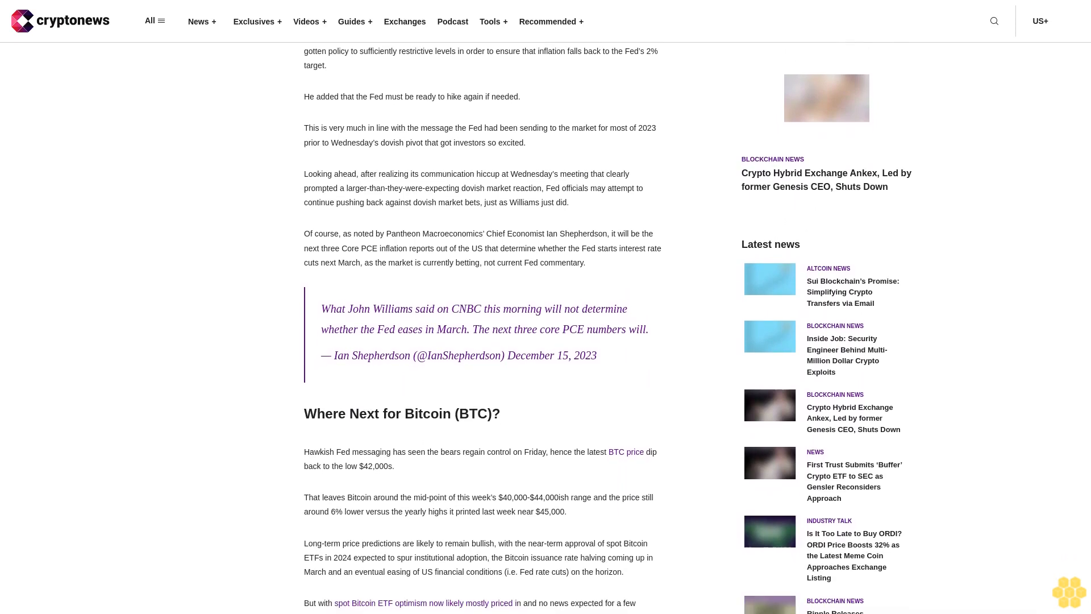
scroll("down", 3)
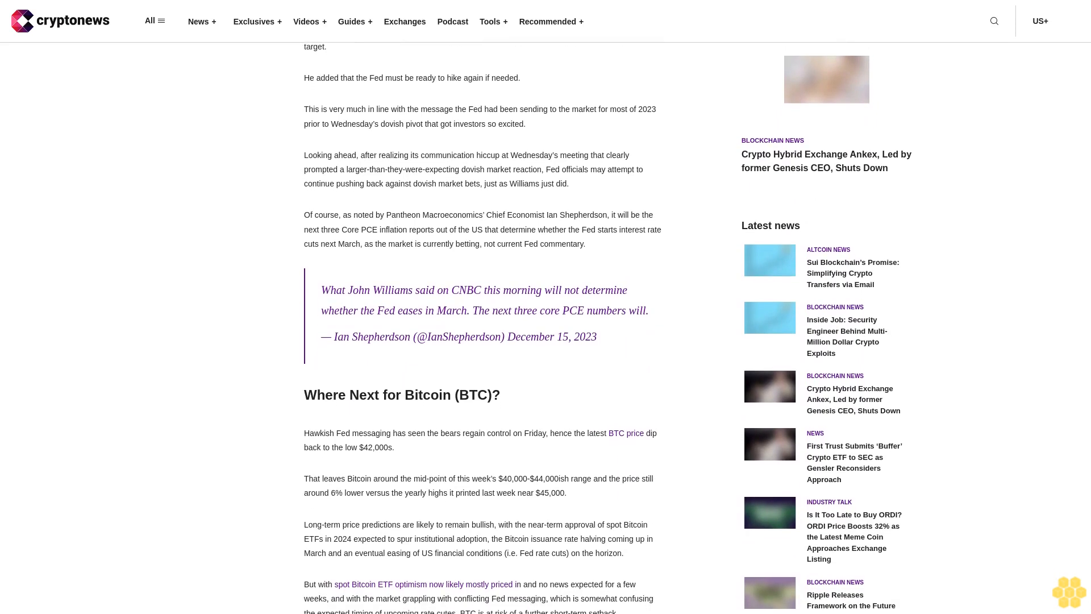
scroll("down", 3)
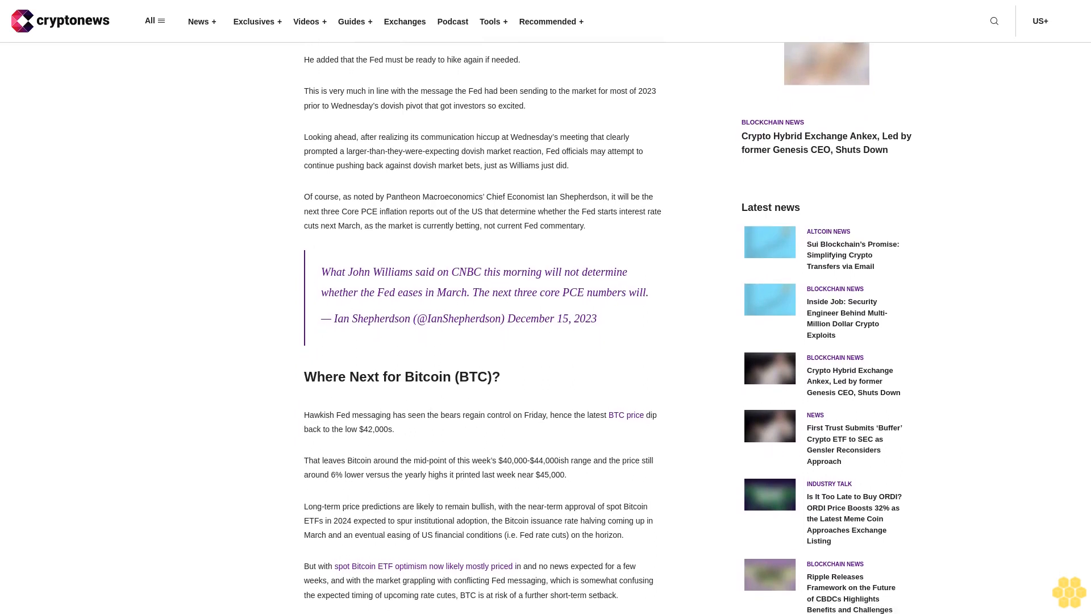
scroll("down", 3)
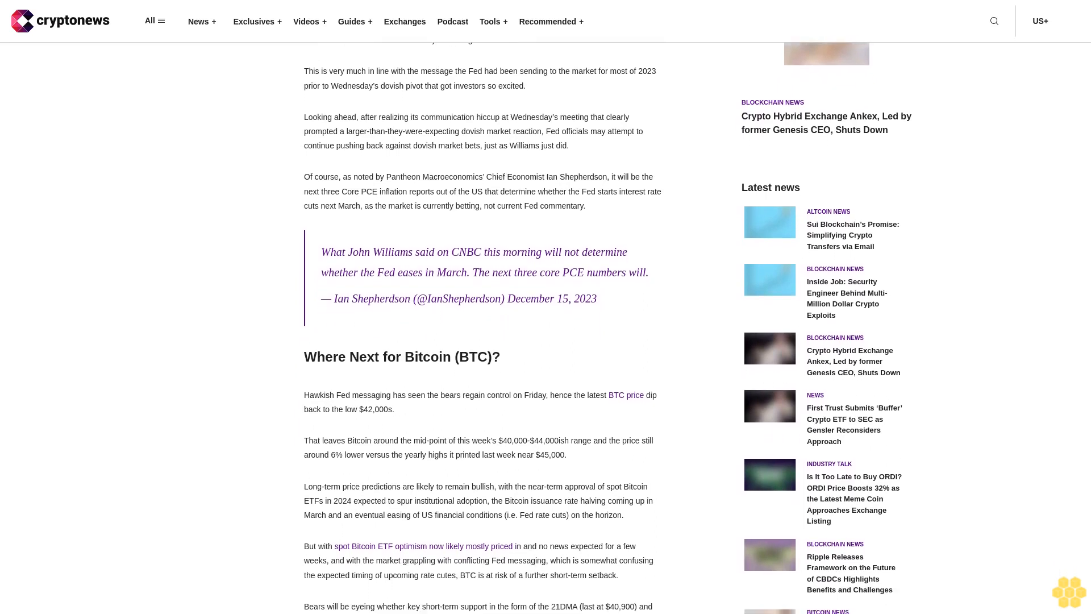
scroll("down", 3)
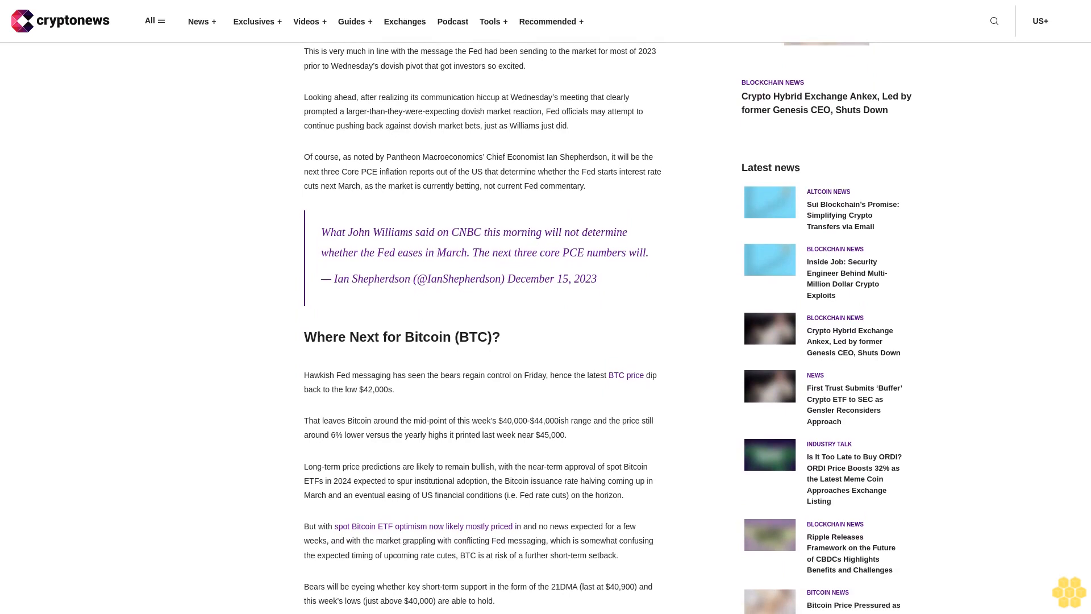
scroll("down", 3)
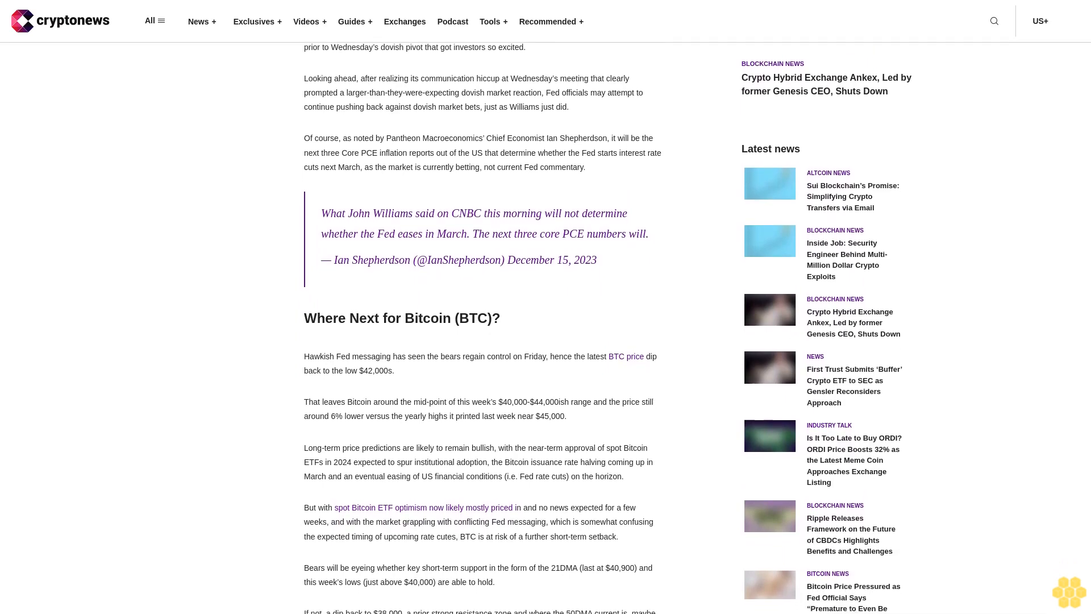
scroll("down", 3)
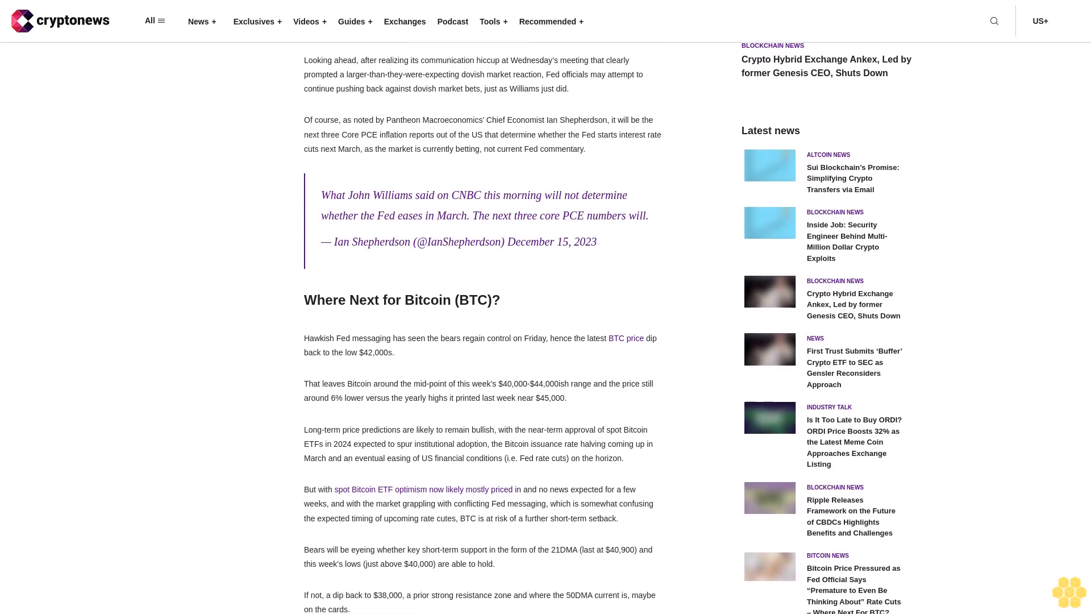
scroll("down", 3)
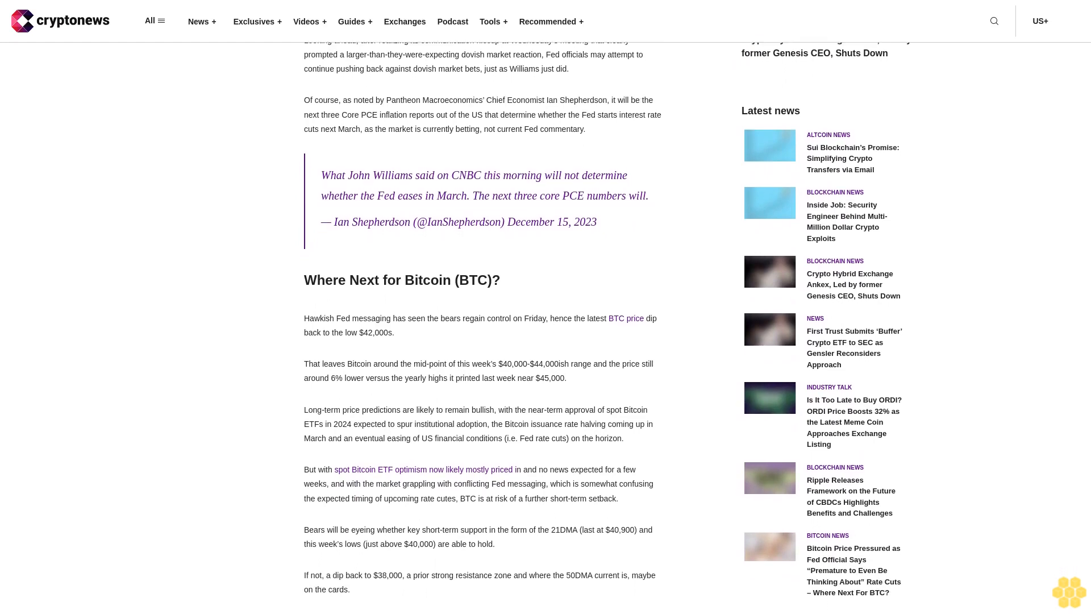
scroll("down", 3)
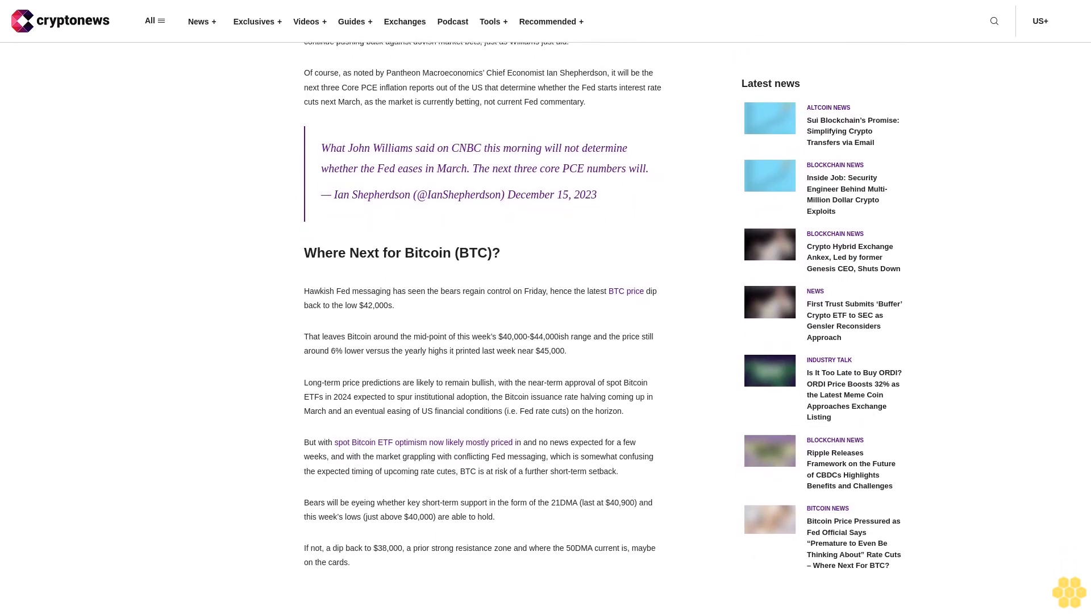
scroll("down", 3)
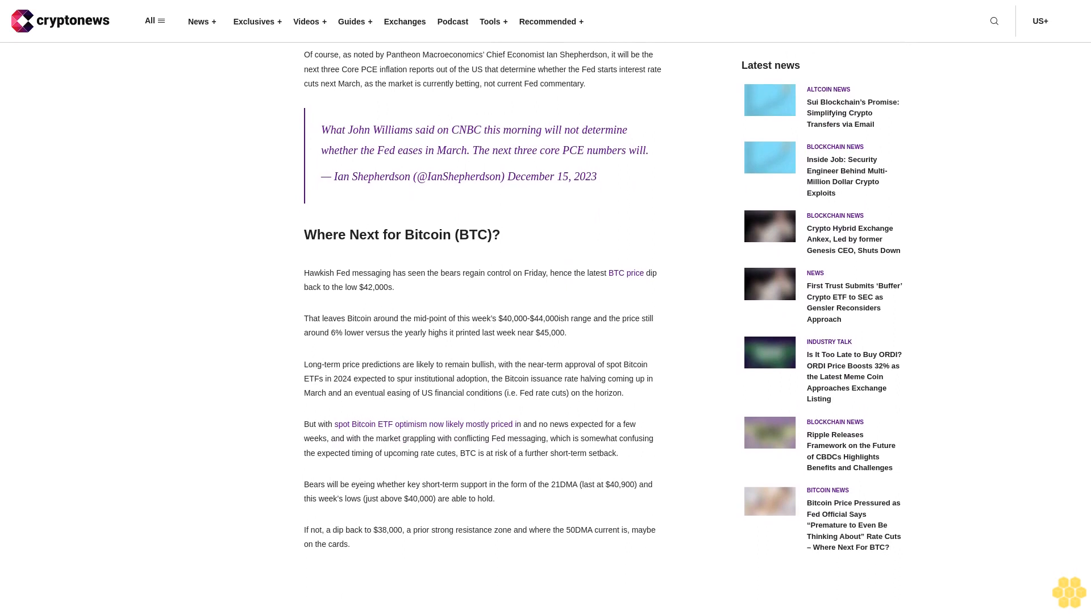
scroll("down", 3)
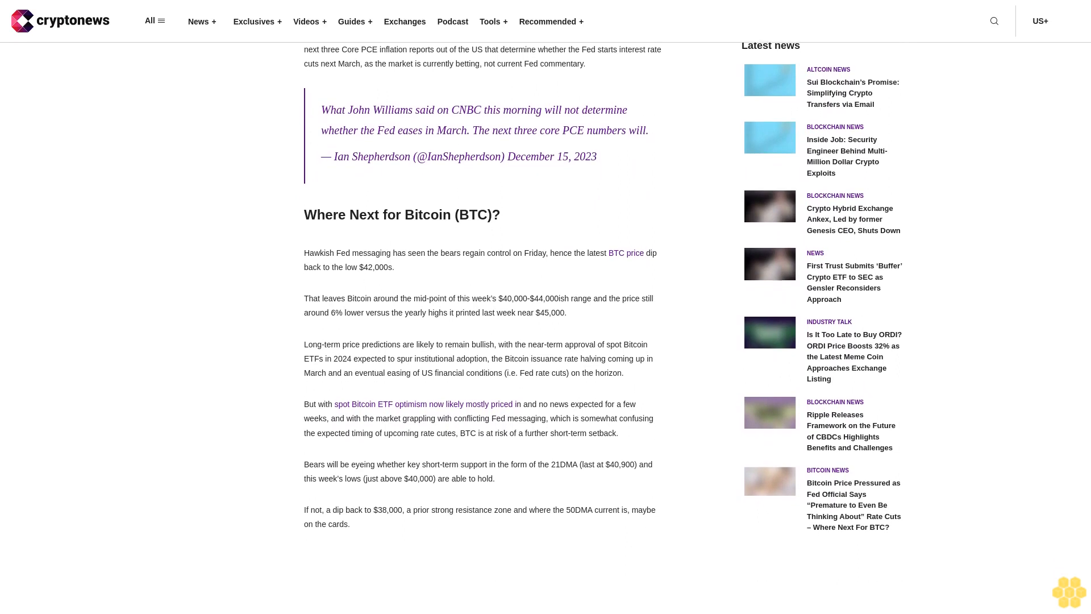
scroll("down", 3)
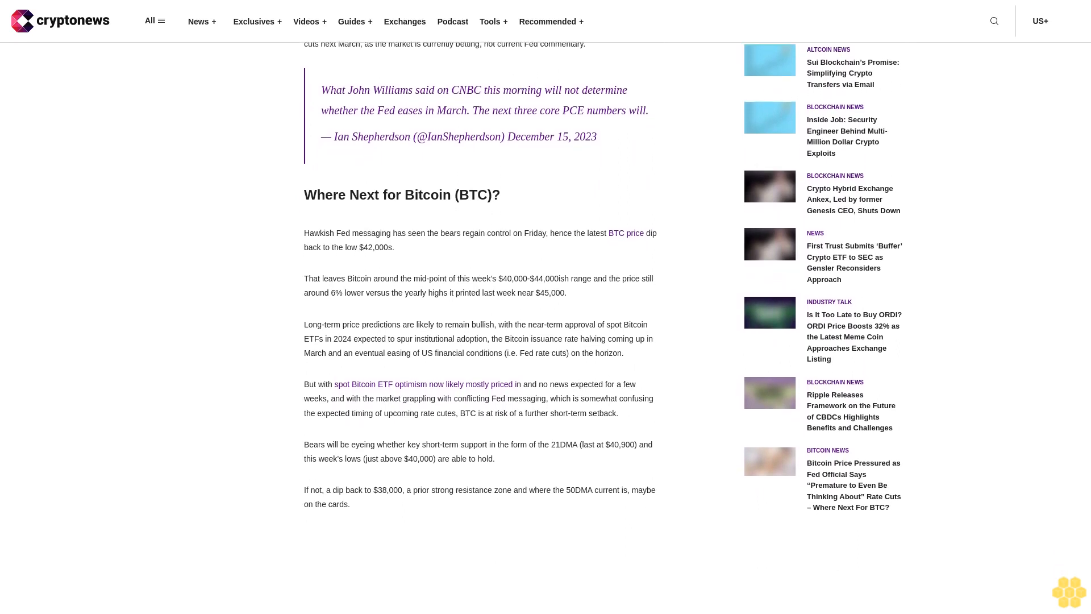
scroll("down", 3)
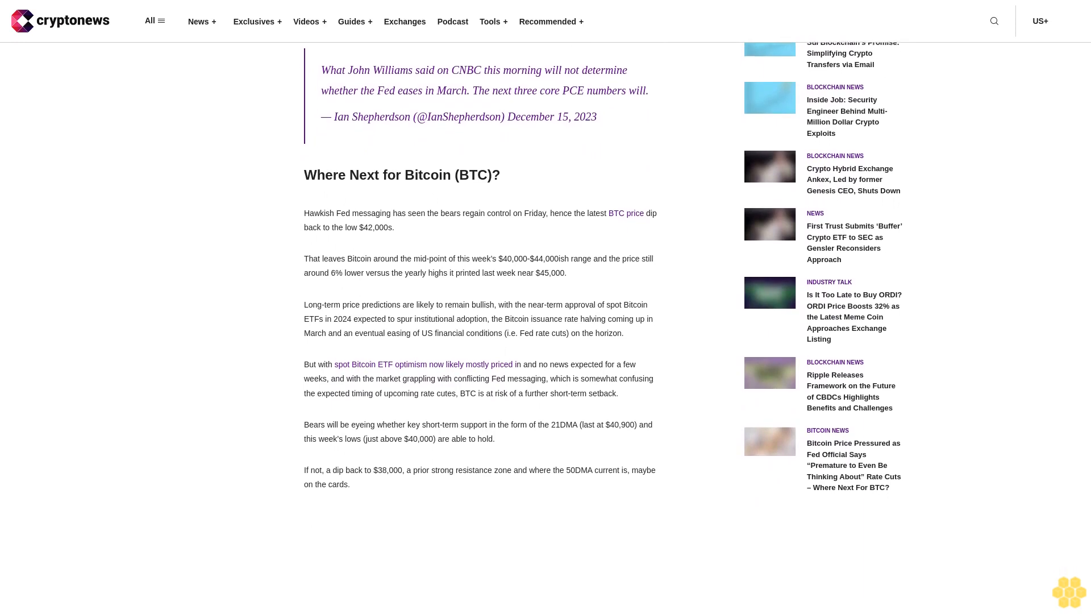
scroll("down", 3)
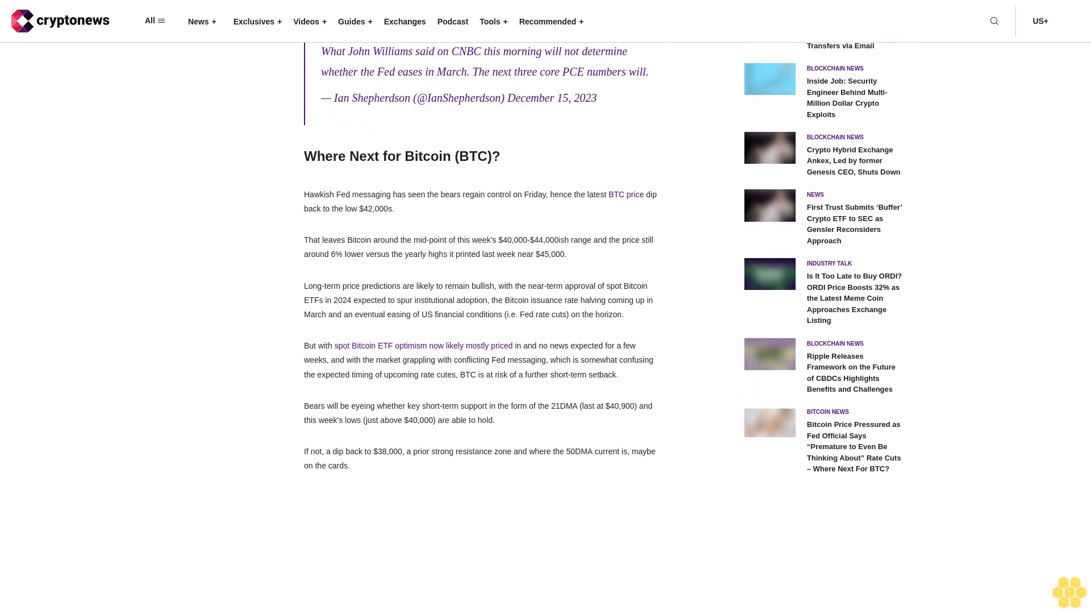
scroll("down", 3)
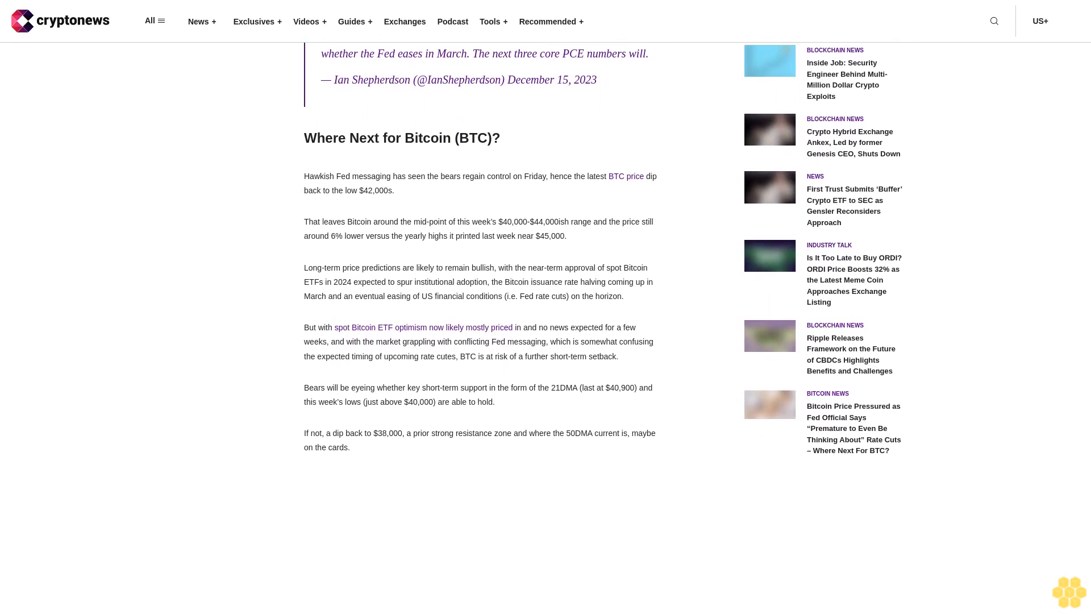
scroll("down", 3)
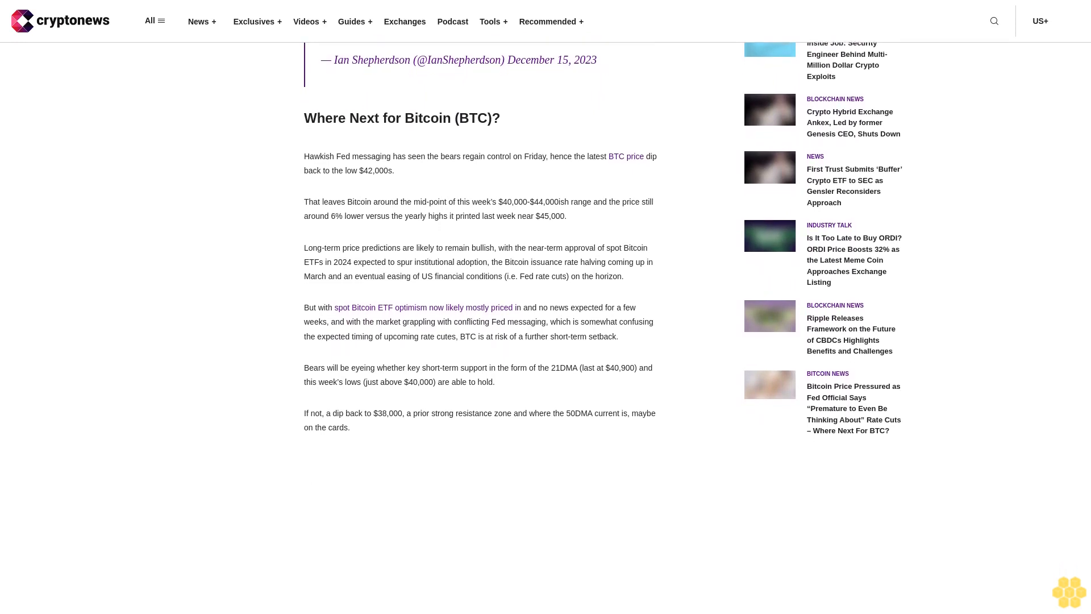
scroll("down", 3)
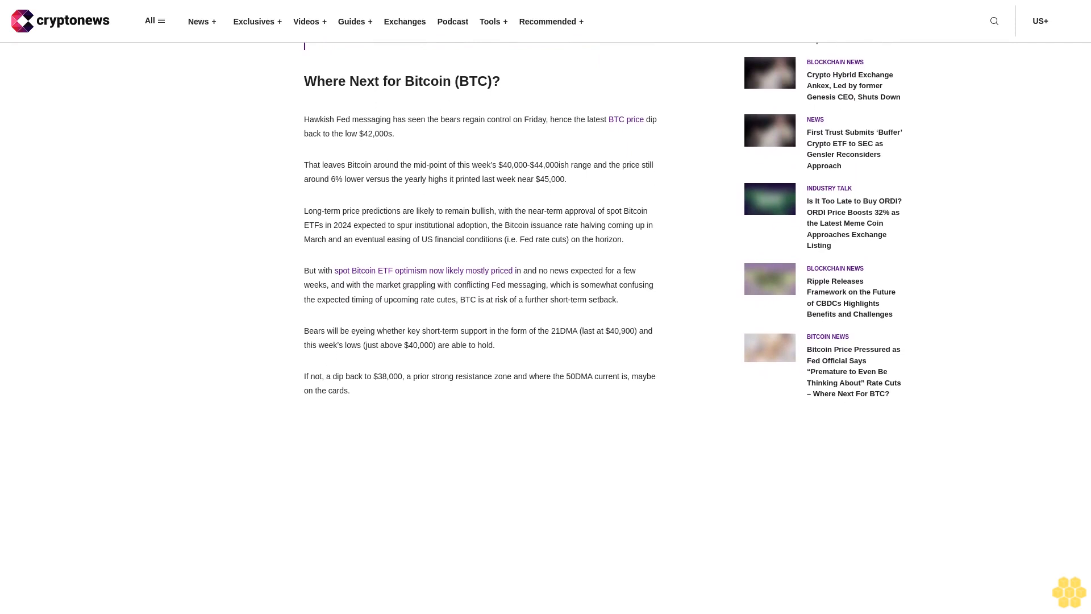
scroll("down", 3)
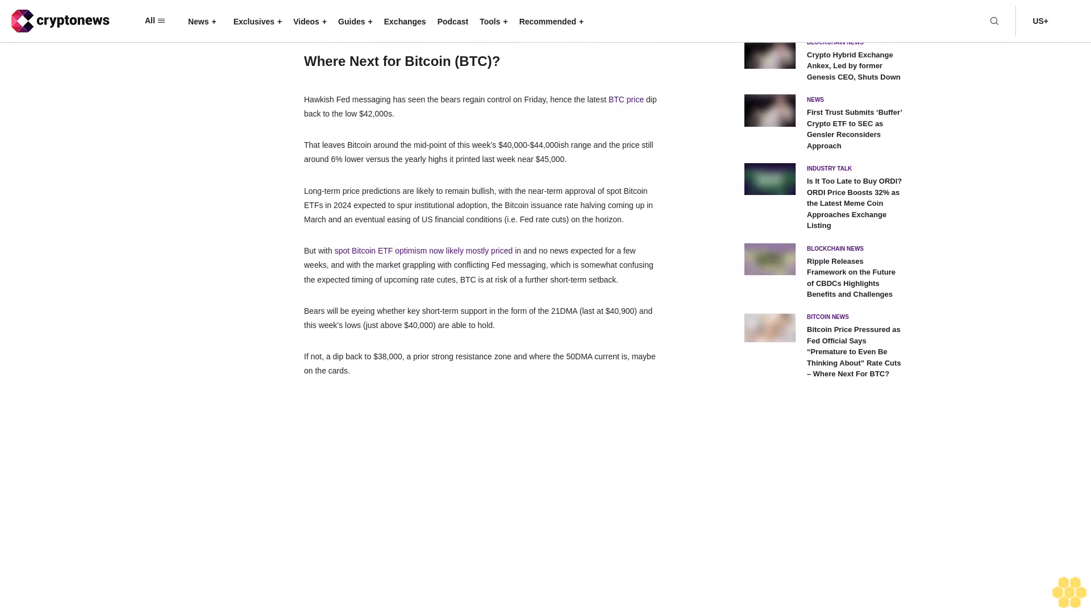
scroll("down", 3)
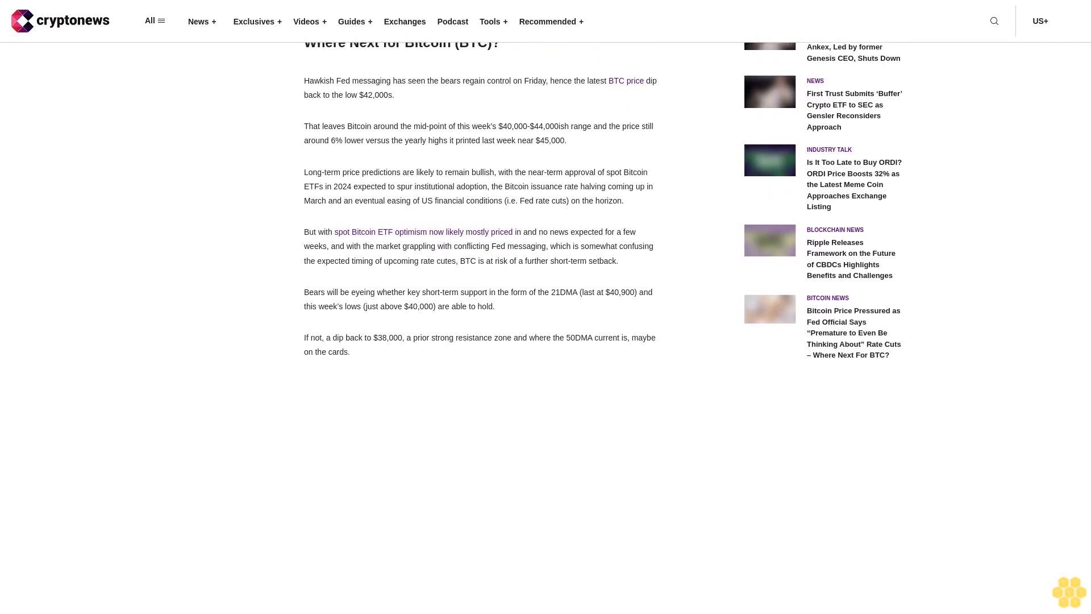
scroll("down", 3)
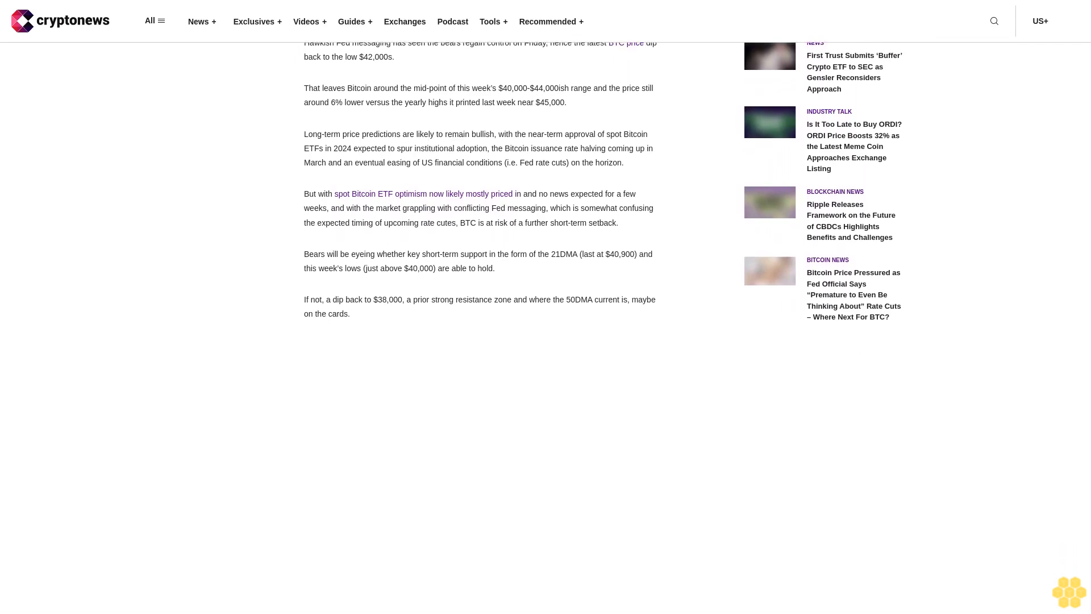
scroll("down", 3)
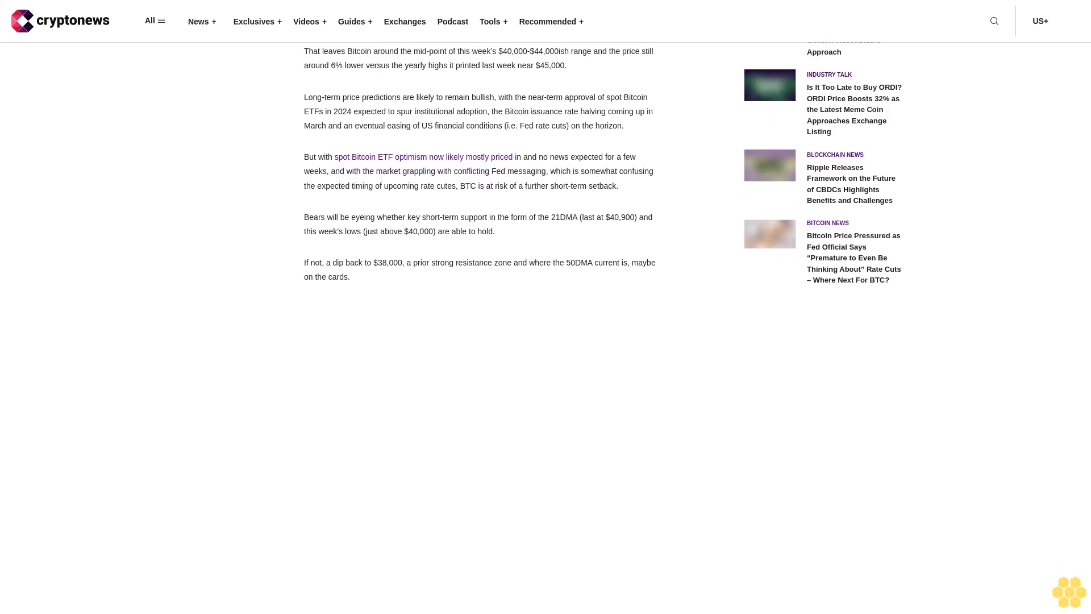
scroll("down", 3)
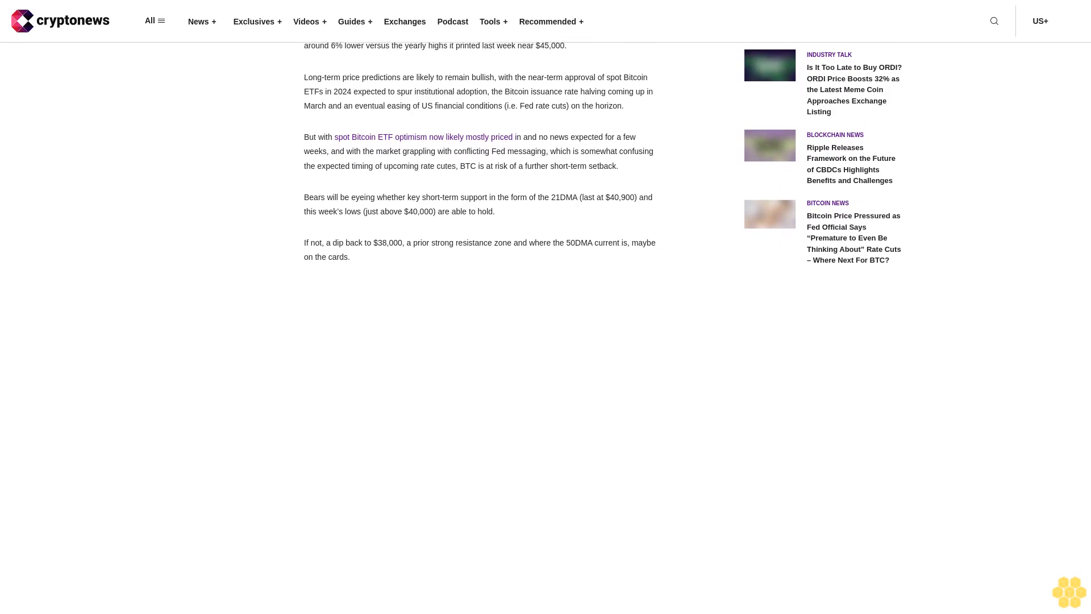
scroll("down", 3)
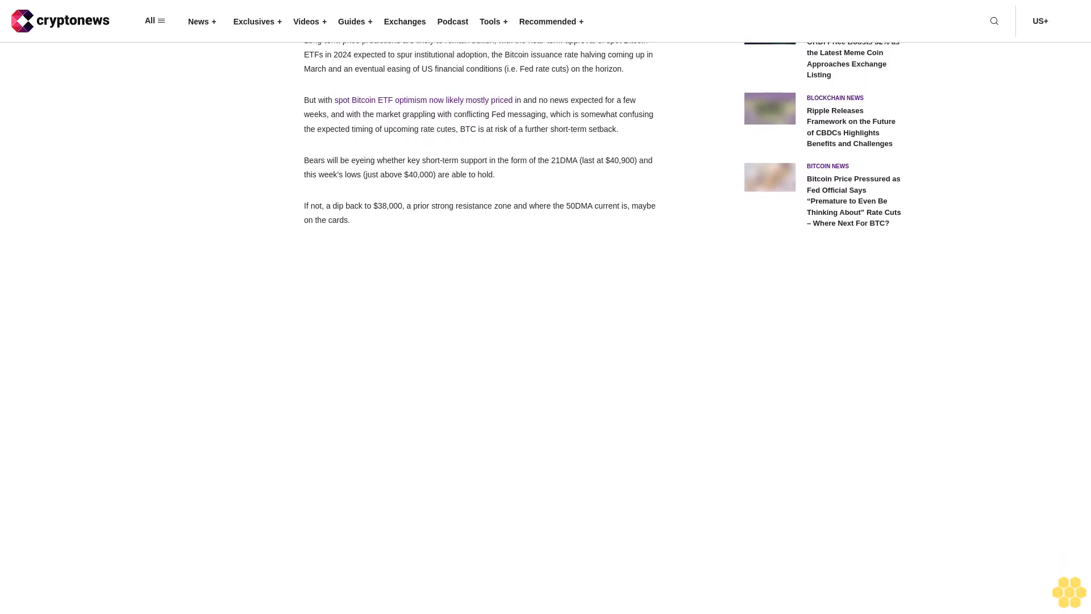
scroll("down", 3)
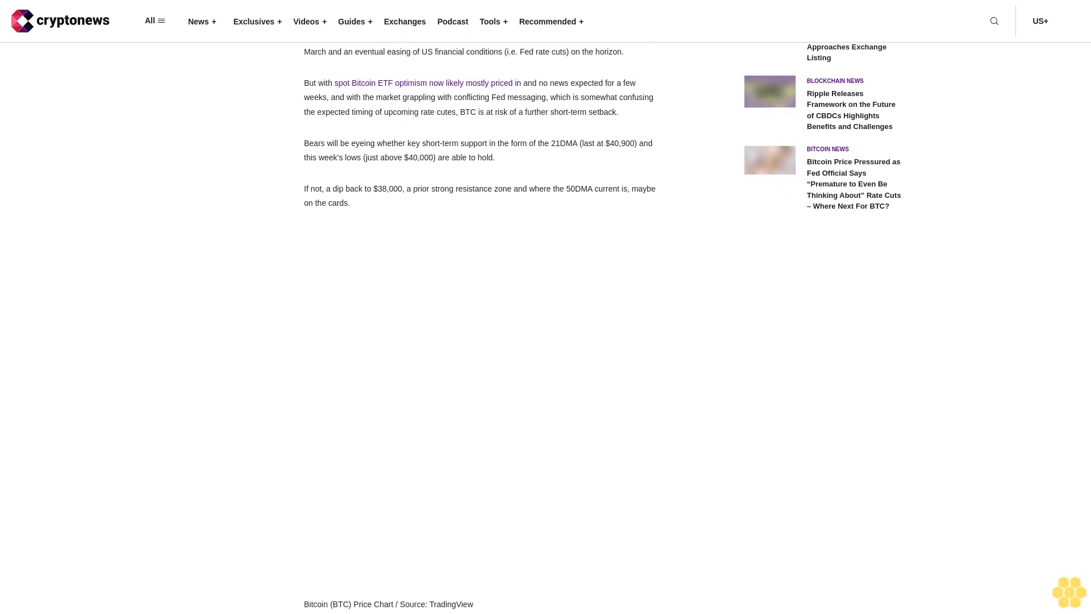
scroll("down", 3)
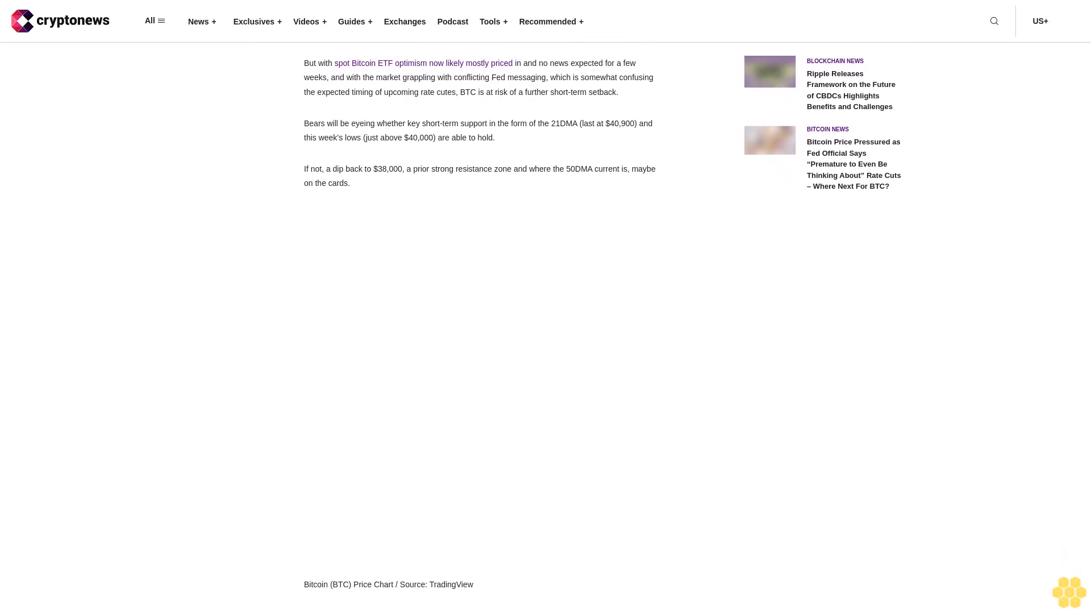
scroll("down", 3)
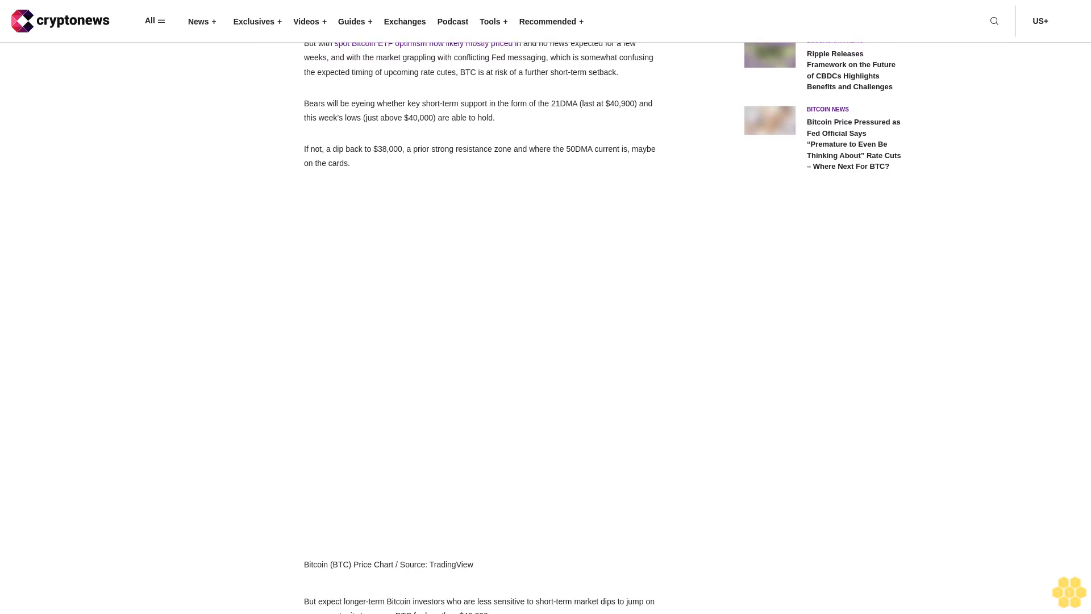
scroll("down", 3)
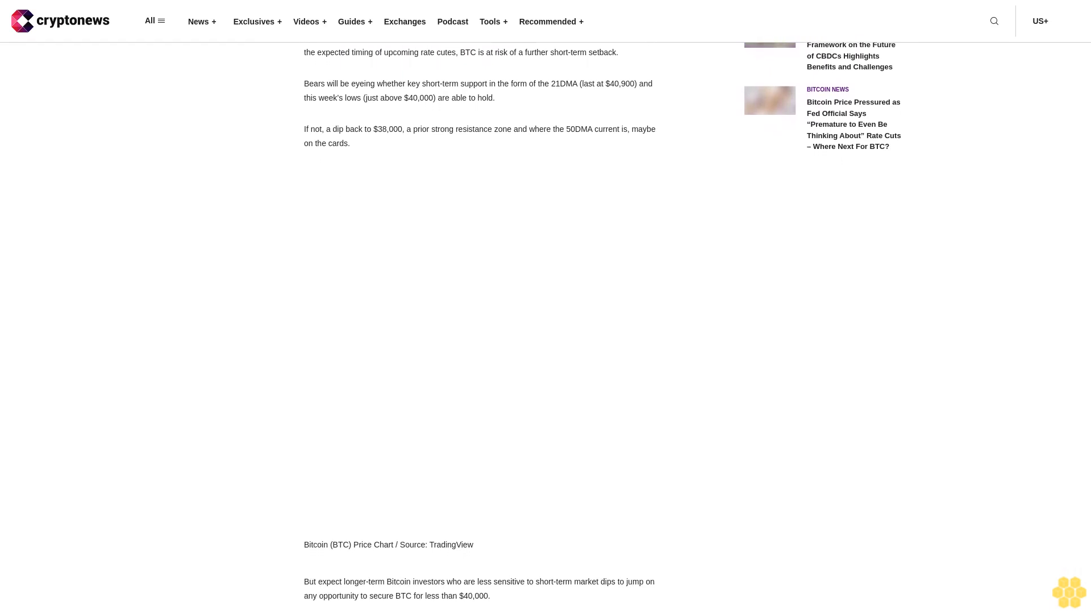
scroll("down", 3)
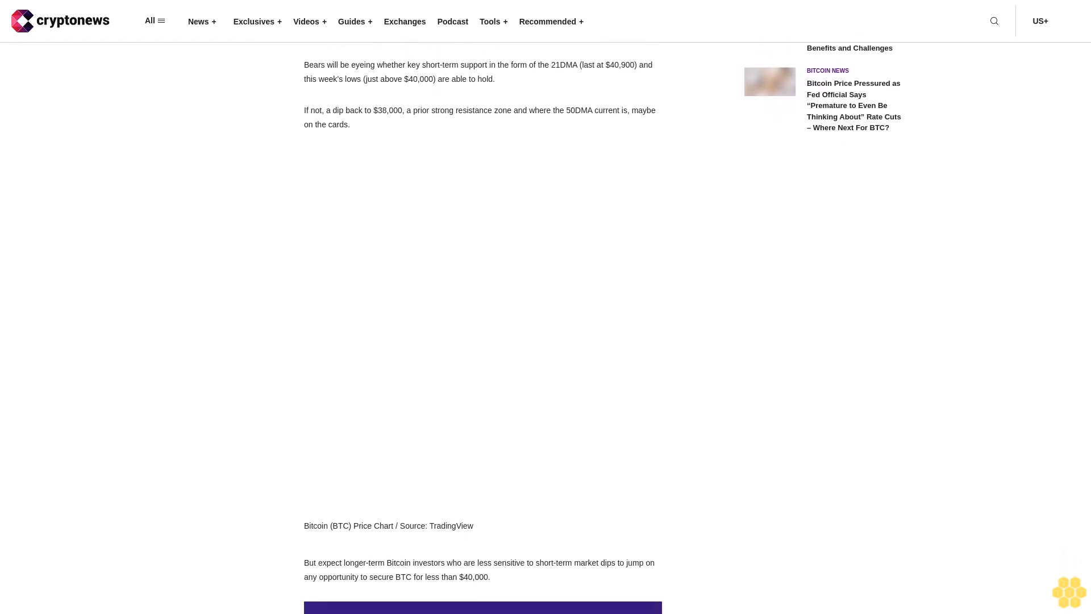
scroll("down", 3)
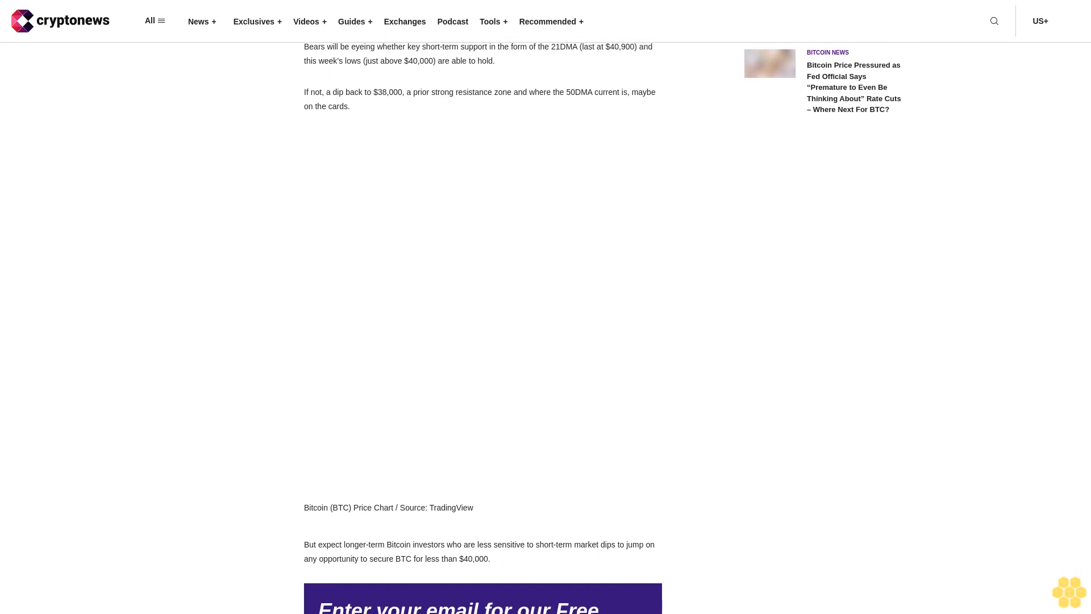
scroll("down", 3)
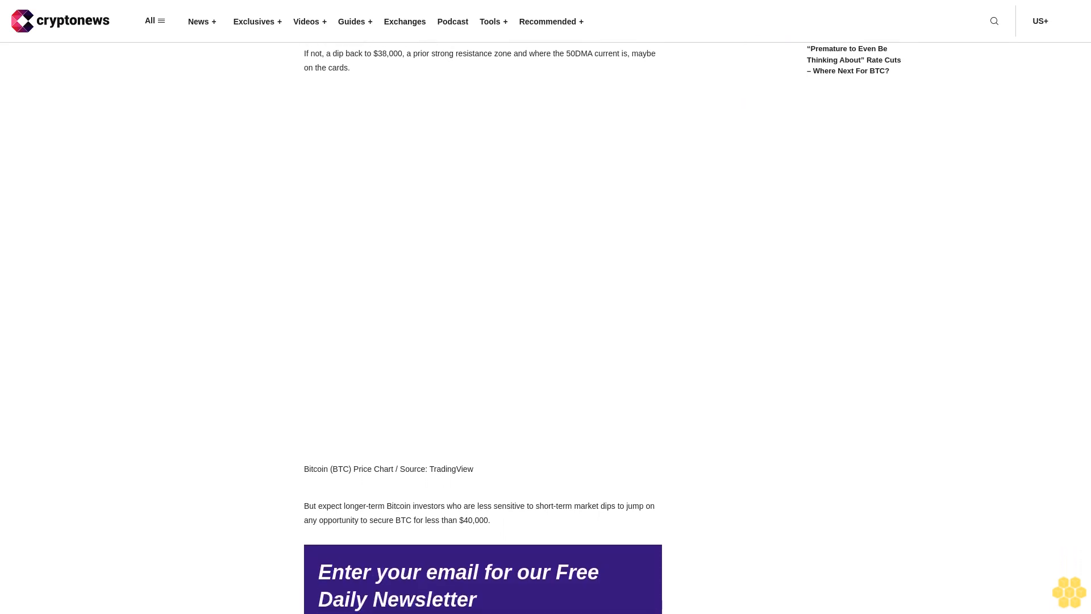
scroll("down", 3)
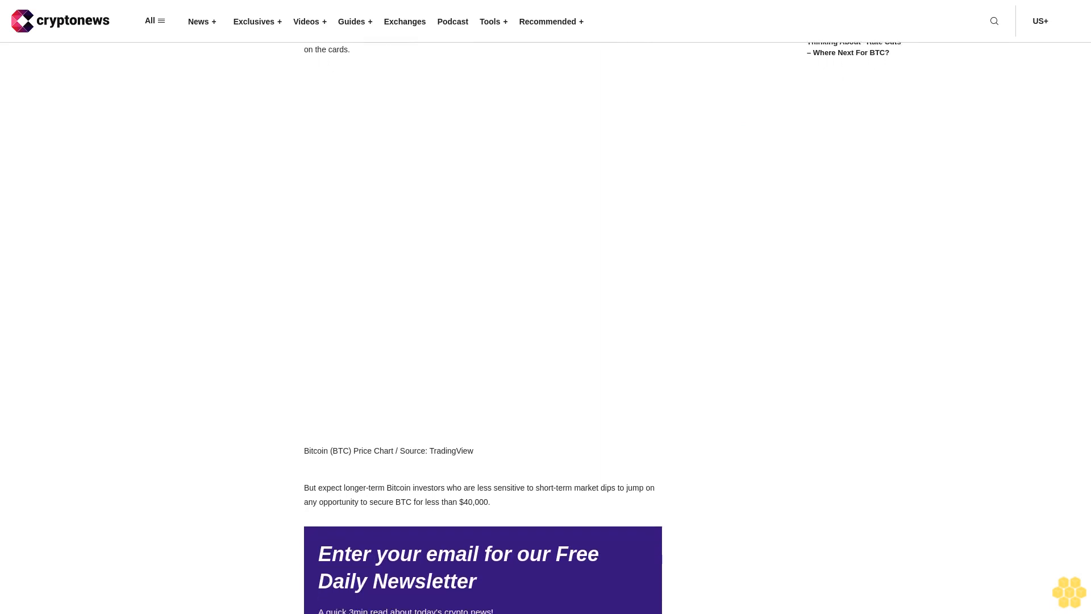
scroll("down", 3)
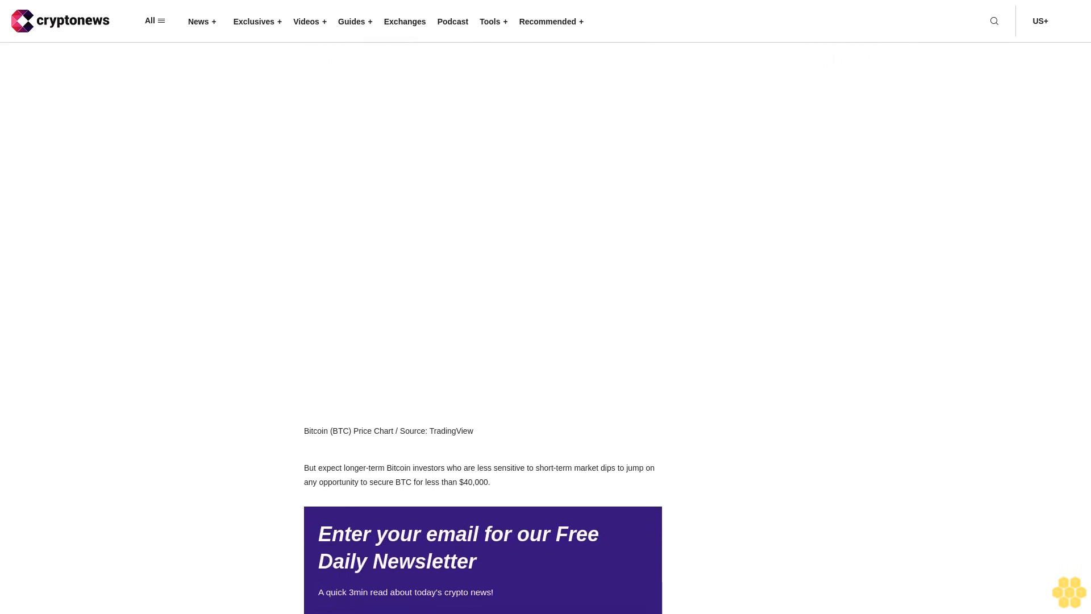
scroll("down", 3)
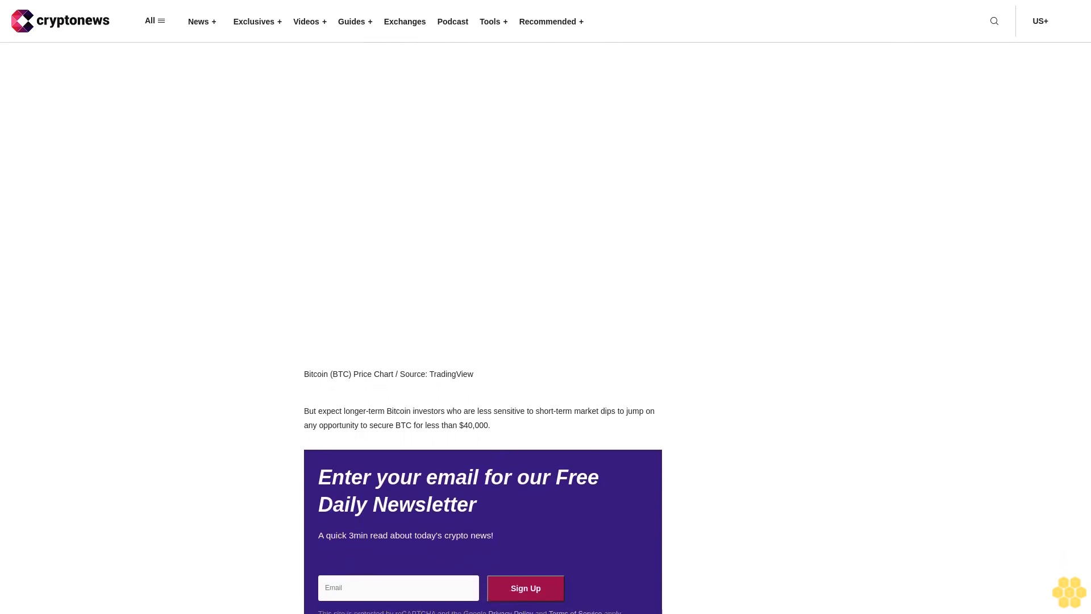
scroll("down", 3)
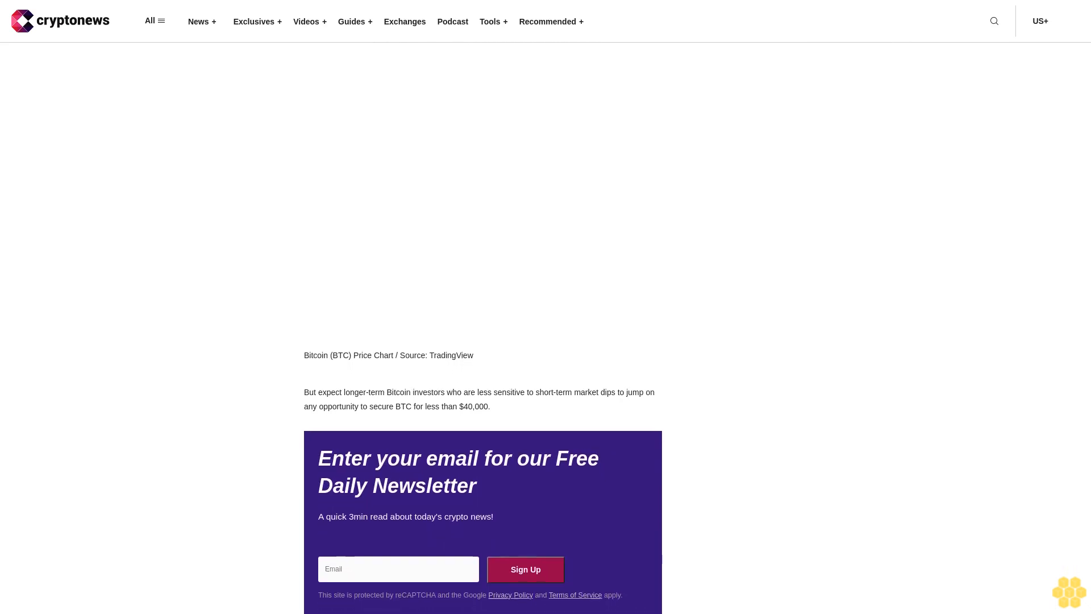